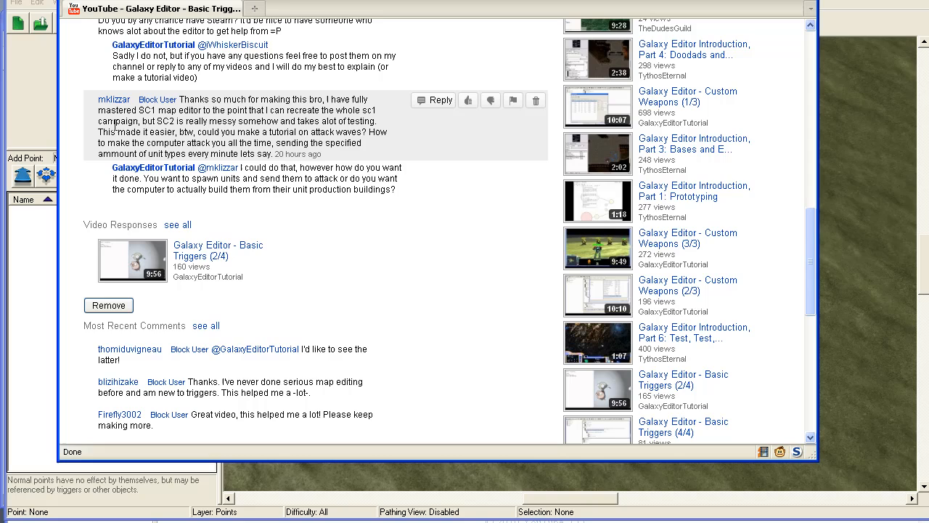
# Step: Highlight the commenter's attack-wave request, then place several Player 1 Thors on the terrain
pyautogui.moveTo(182, 100); pyautogui.dragTo(228, 121)
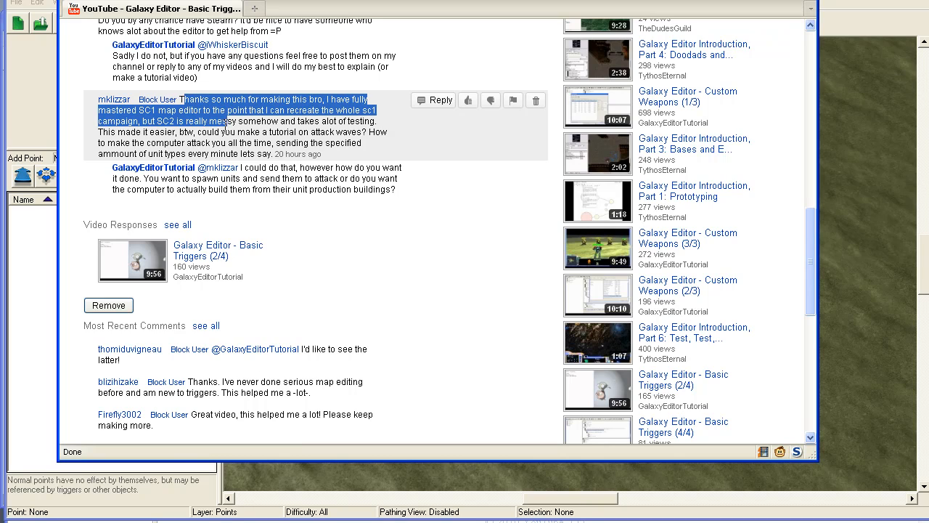
pyautogui.moveTo(228, 120); pyautogui.dragTo(325, 154)
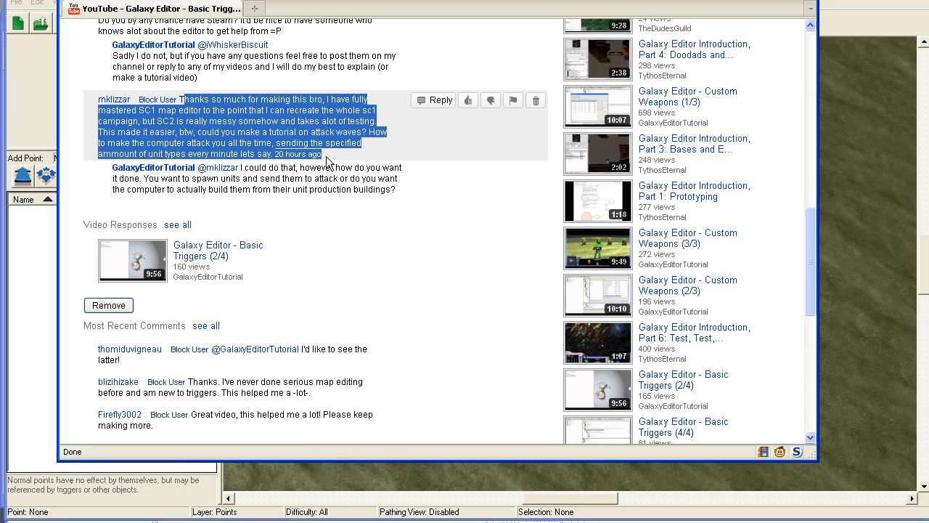
pyautogui.click(328, 162)
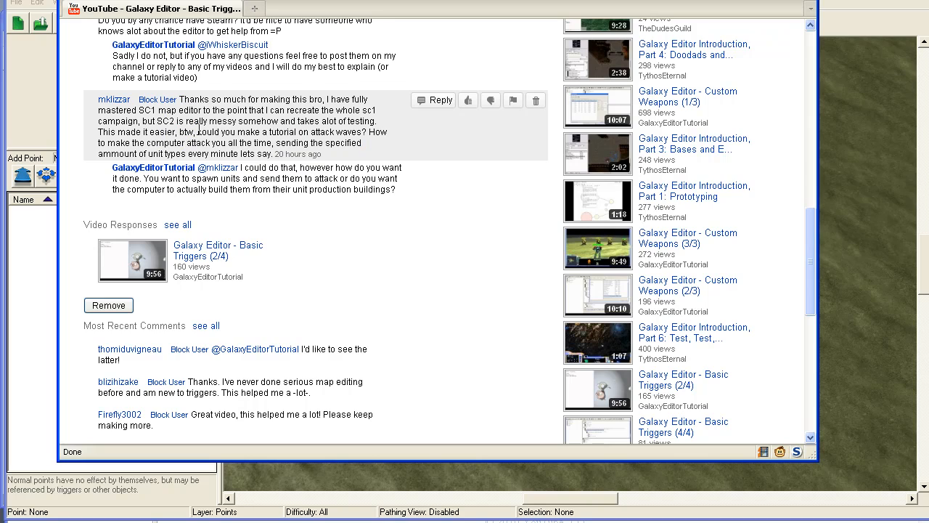
pyautogui.moveTo(427, 138)
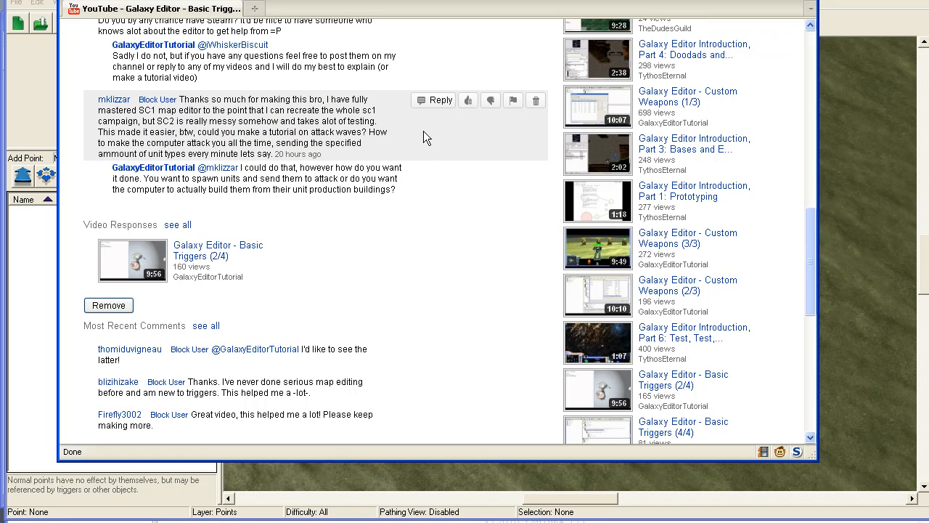
pyautogui.moveTo(445, 127)
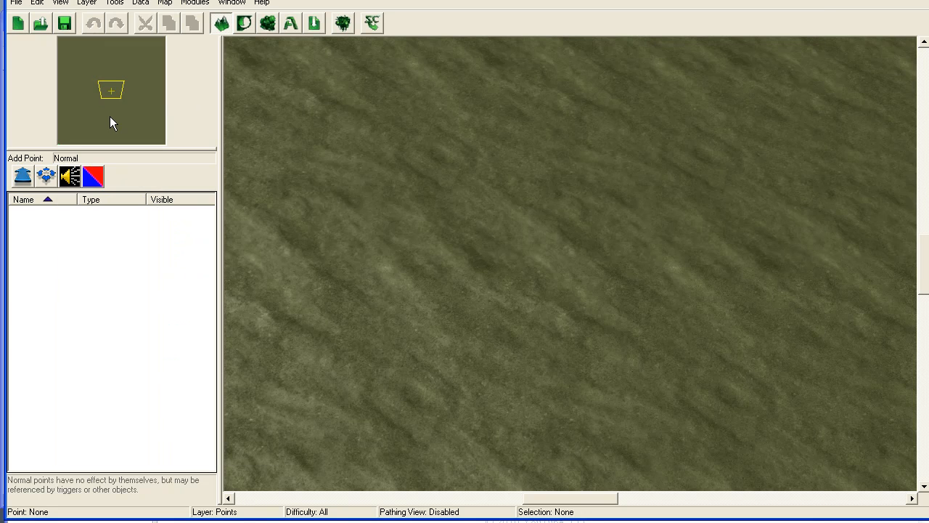
pyautogui.moveTo(190, 129)
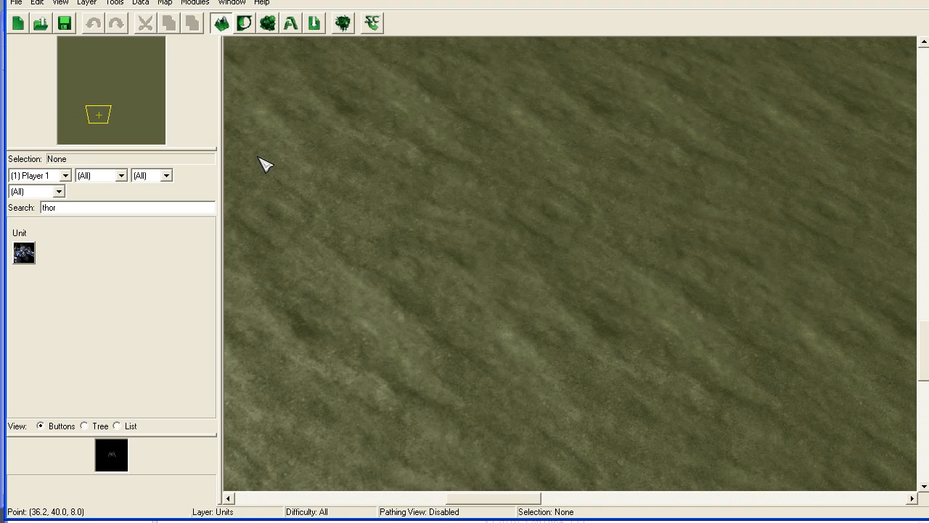
pyautogui.click(435, 244)
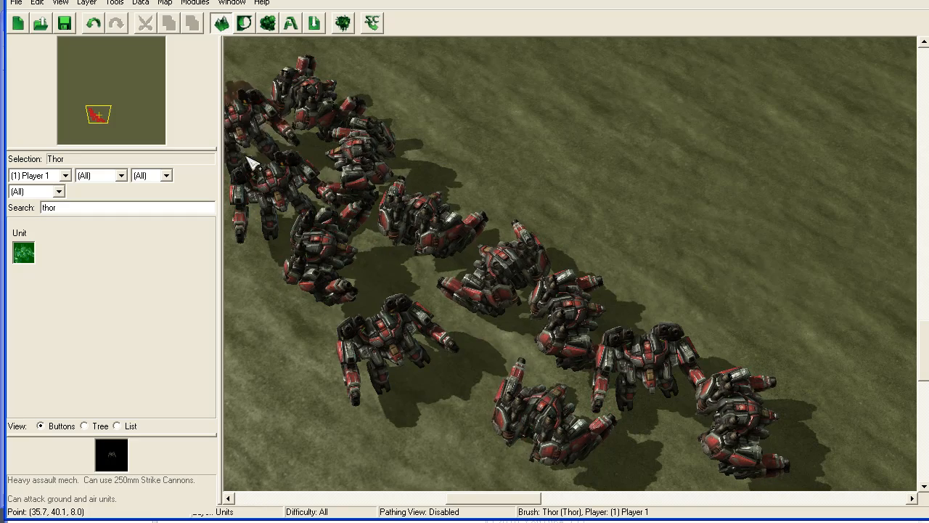
pyautogui.click(65, 175)
pyautogui.write('pylon')
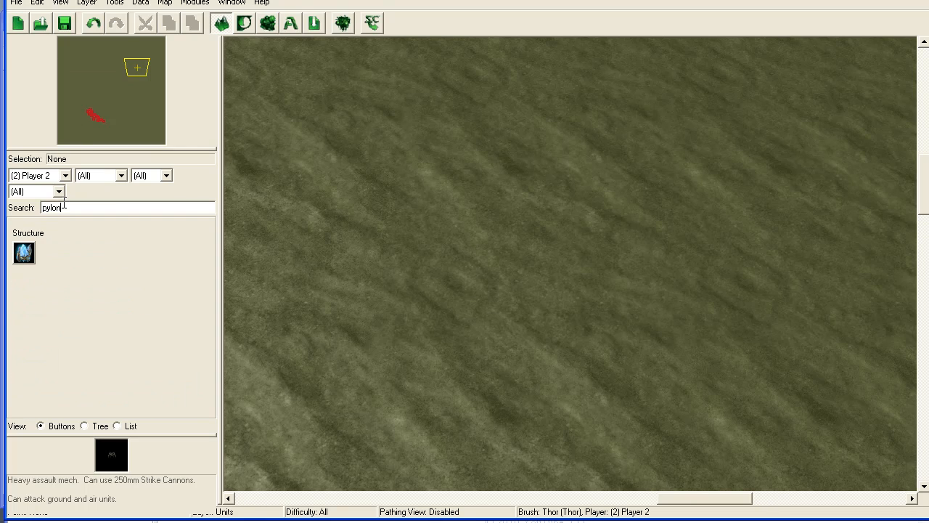
# Step: Place Player 2 pylons on the terrain and a Warp Gate among them
pyautogui.click(23, 252)
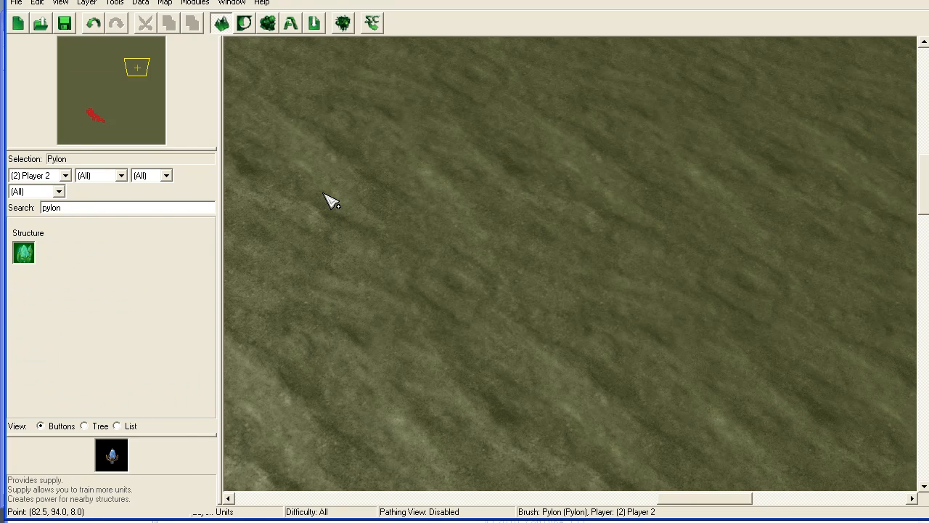
pyautogui.click(758, 185)
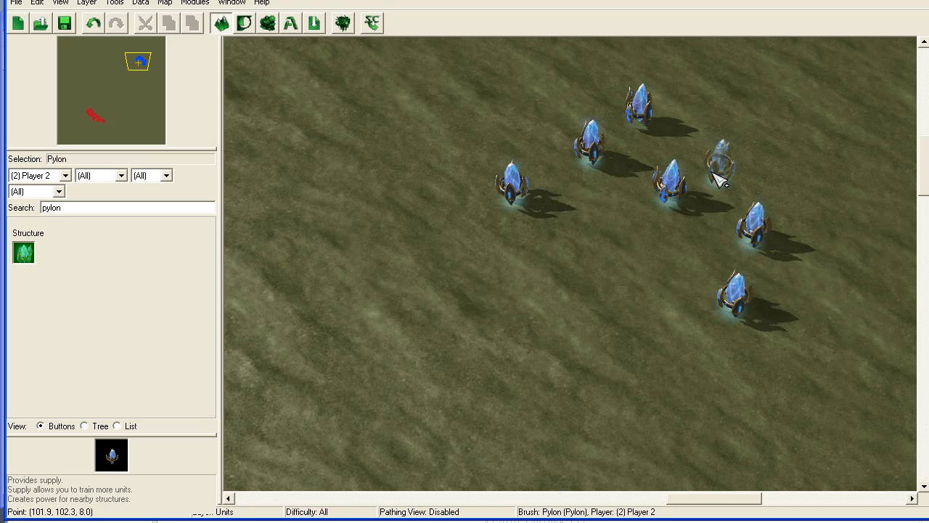
pyautogui.write('w')
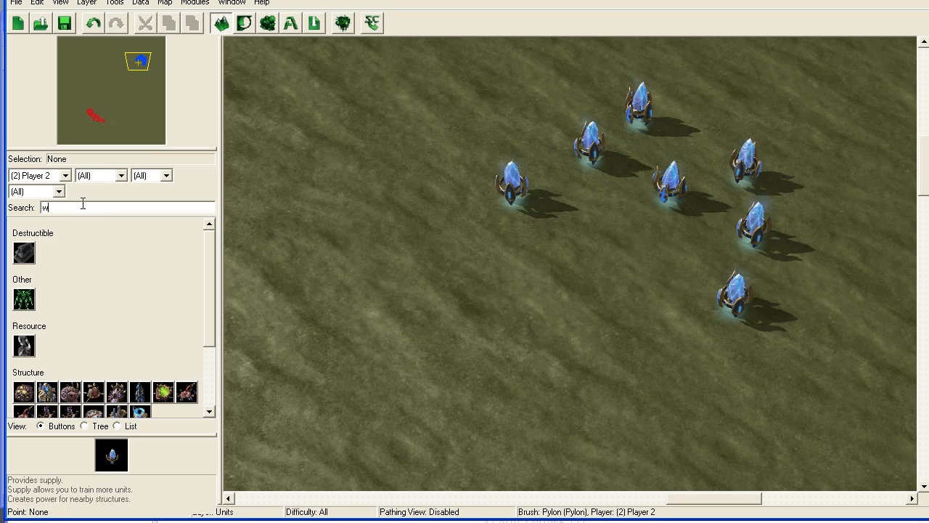
pyautogui.write('arp')
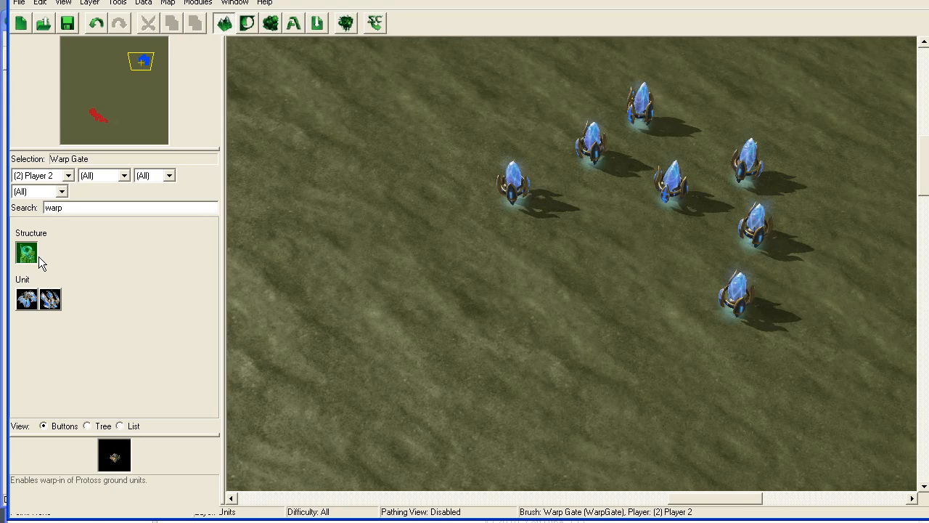
pyautogui.click(574, 87)
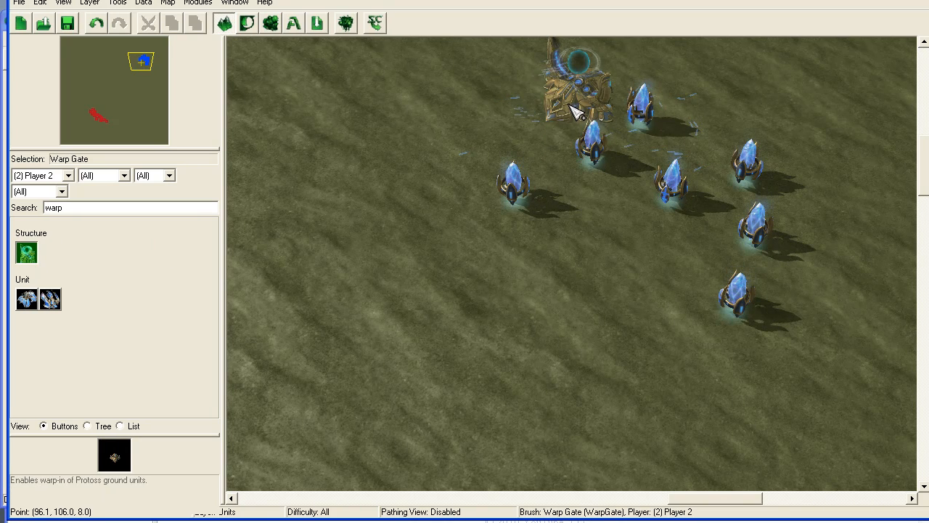
pyautogui.click(453, 203)
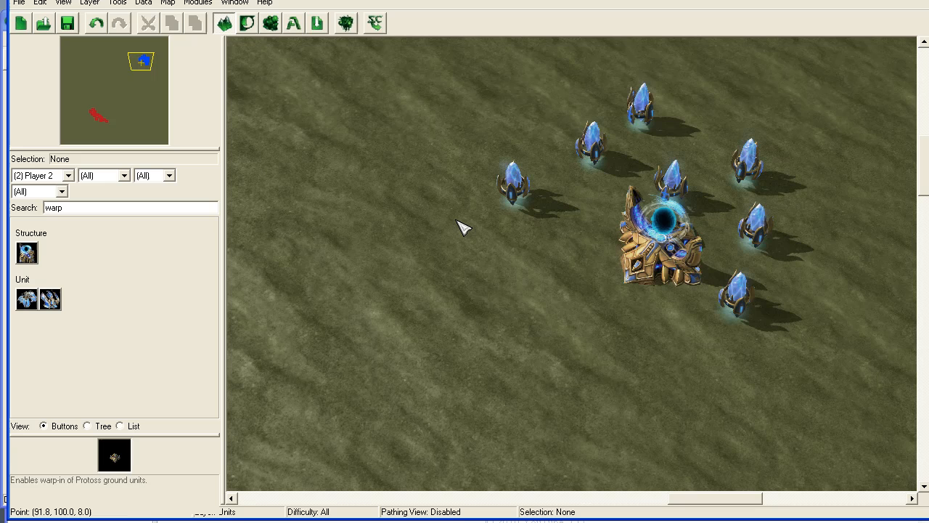
pyautogui.moveTo(153, 14)
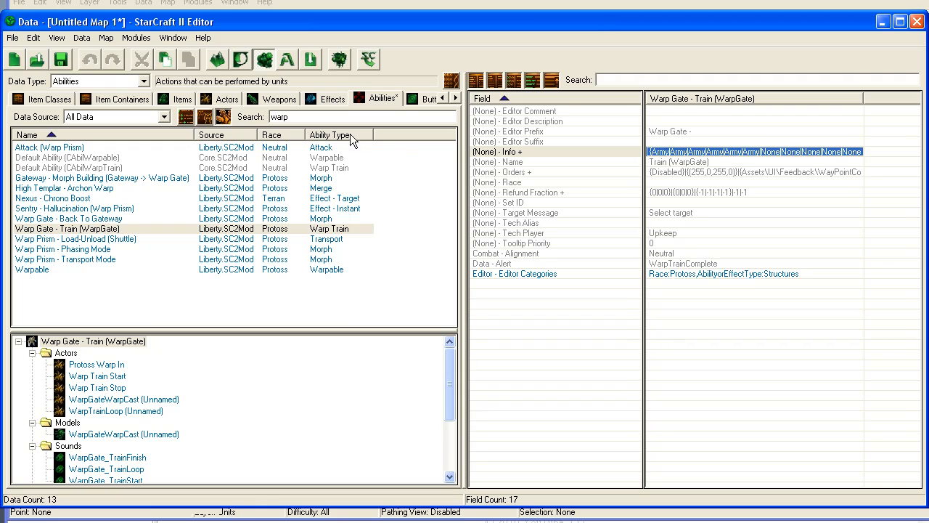
pyautogui.moveTo(268, 85)
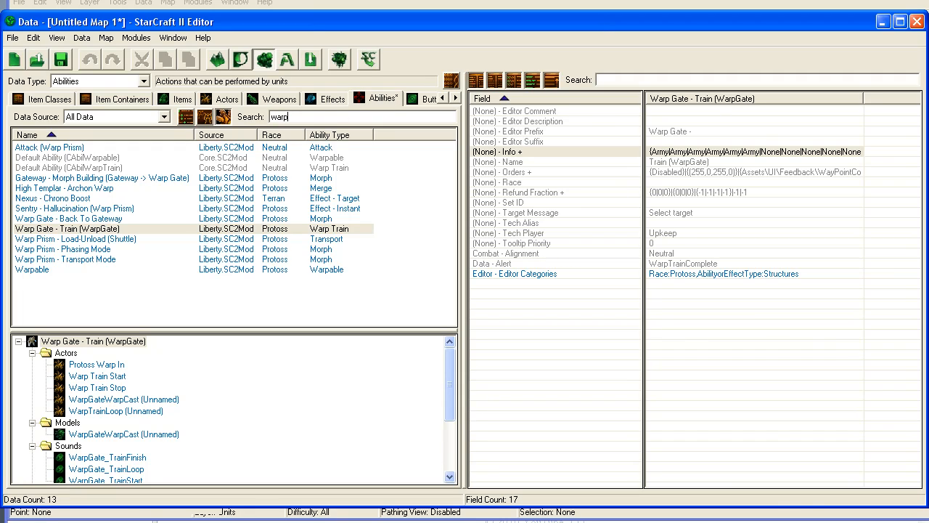
# Step: Set the Warp Gate - Train ability's Zealot Time Use in Info to 0.05
pyautogui.click(68, 228)
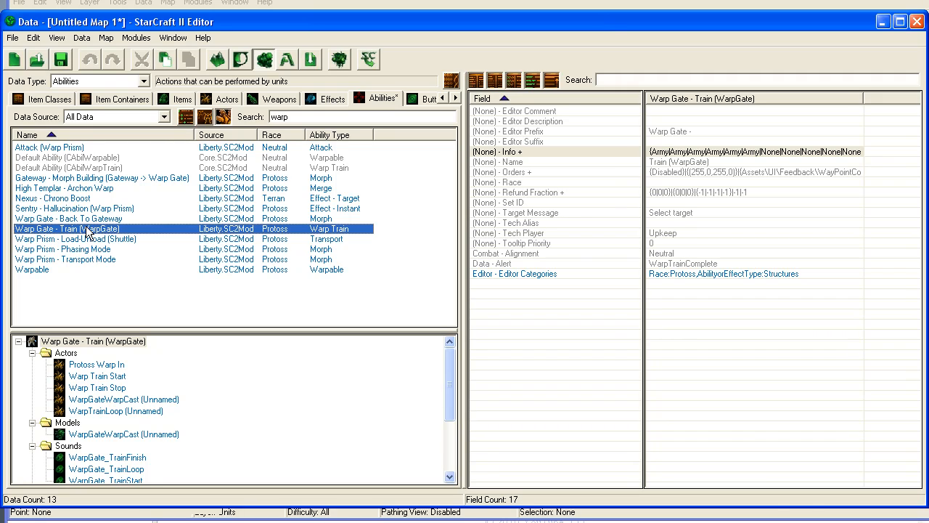
pyautogui.click(755, 151)
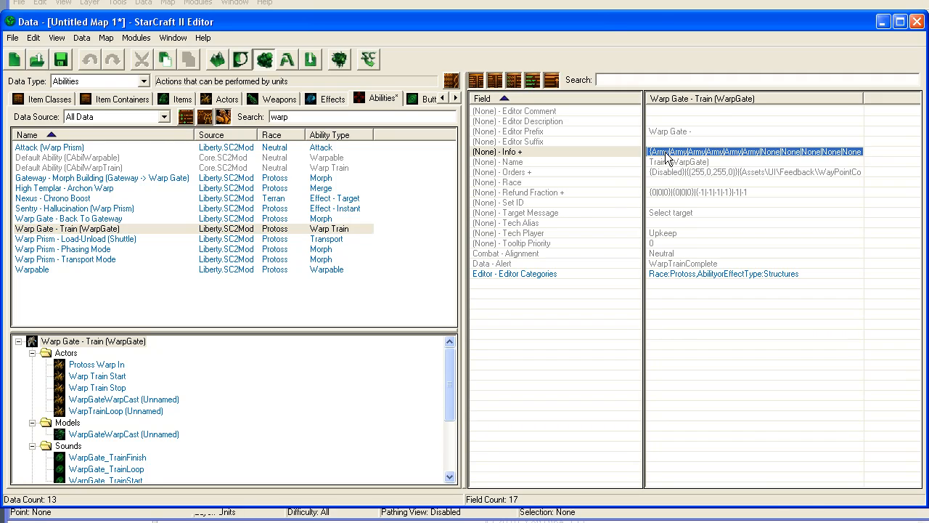
pyautogui.doubleClick(753, 151)
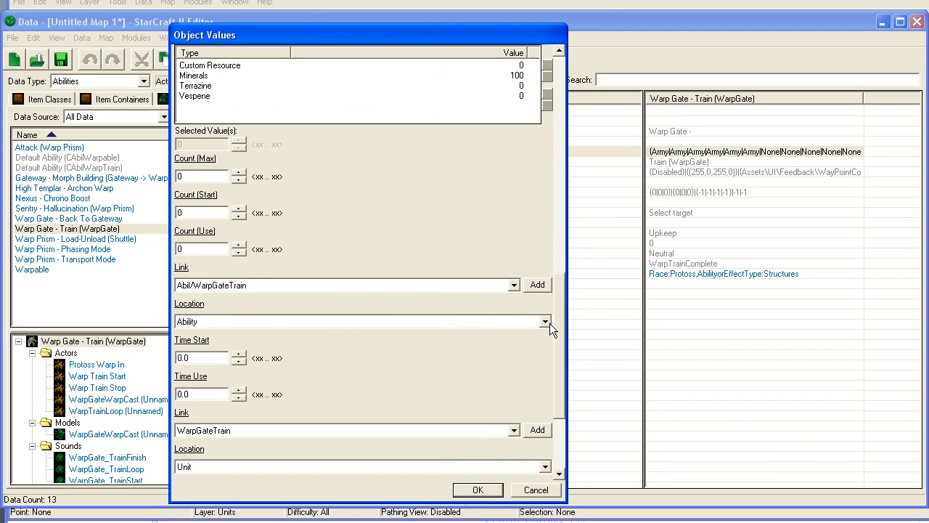
pyautogui.scroll(-3)
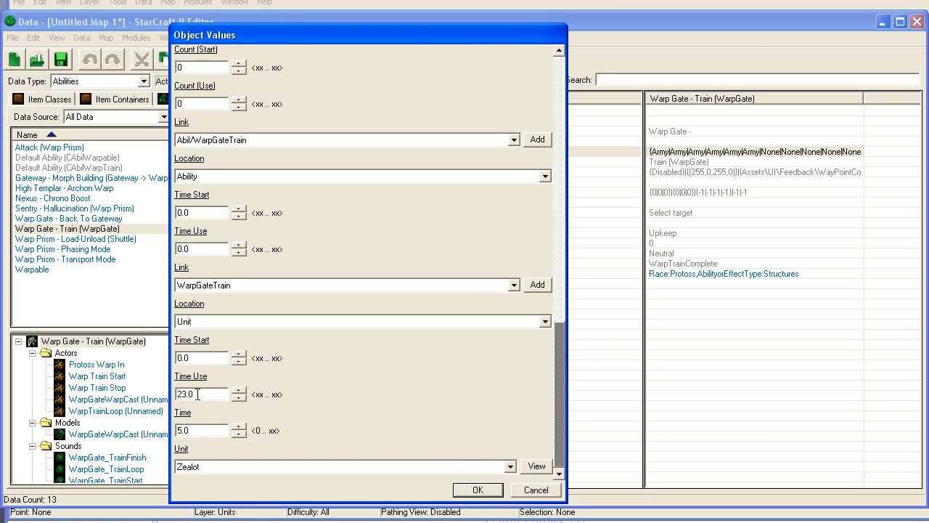
pyautogui.tripleClick(201, 430)
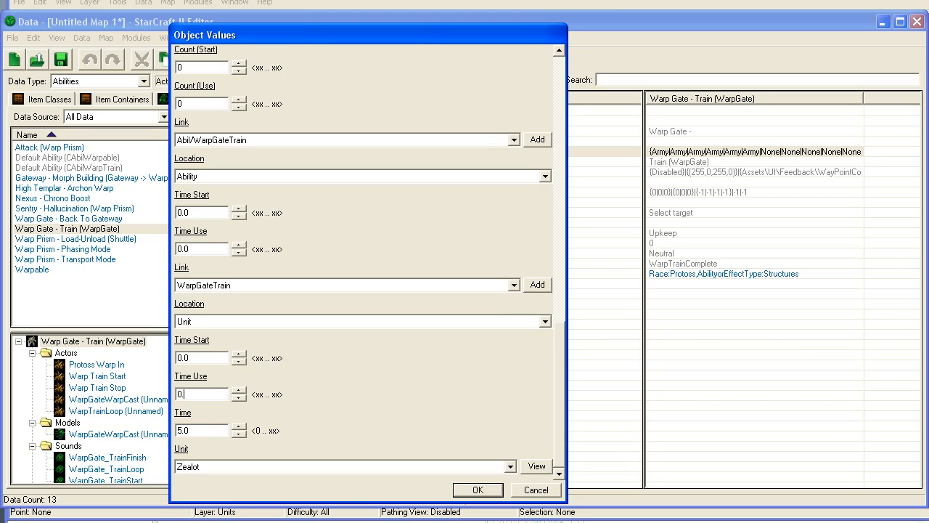
pyautogui.write('0.05')
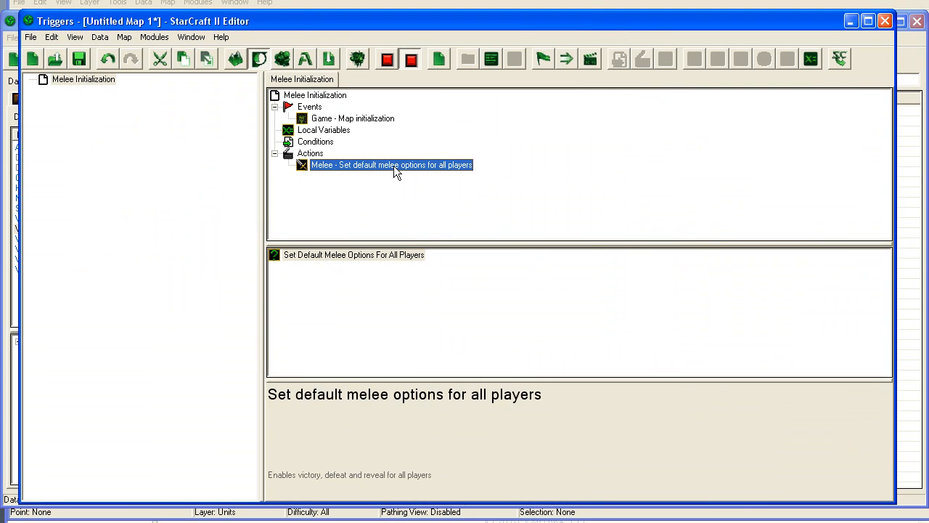
# Step: Replace the default melee options action with a Create Revealer covering the entire map
pyautogui.doubleClick(392, 165)
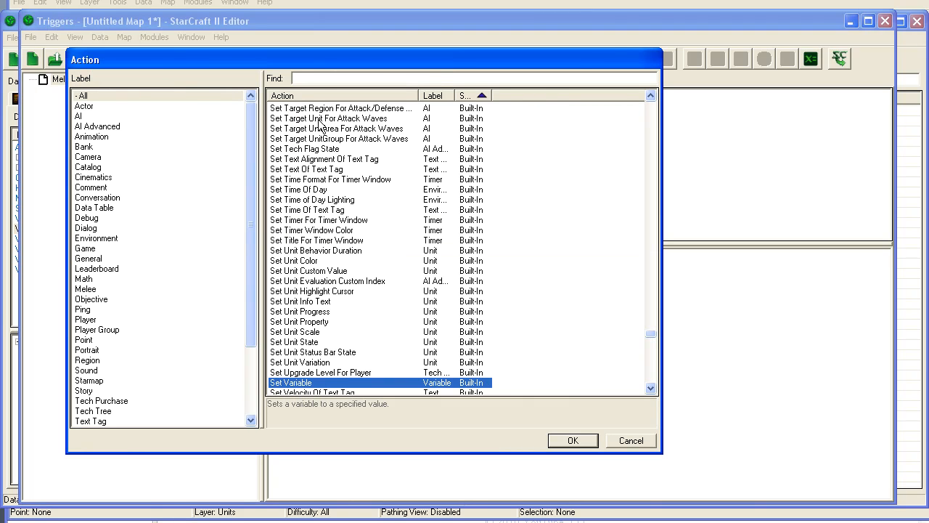
pyautogui.write('reve')
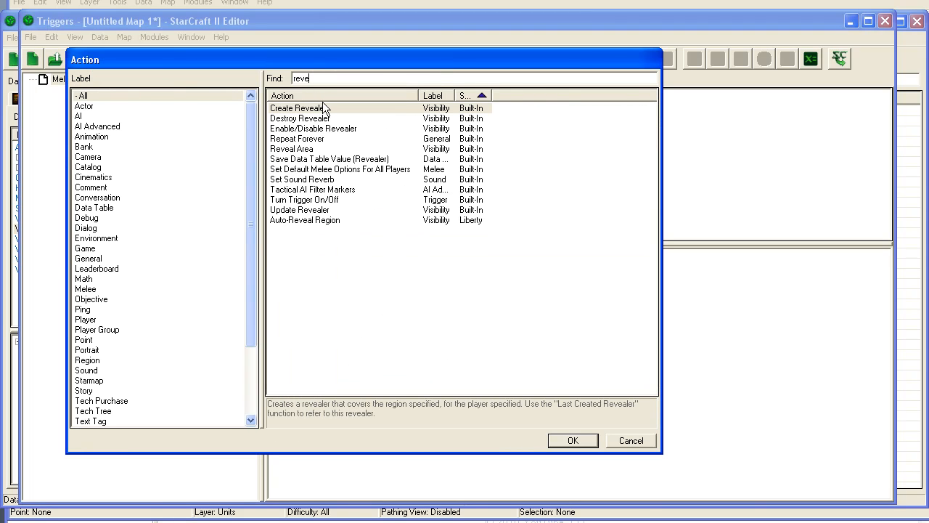
pyautogui.click(572, 440)
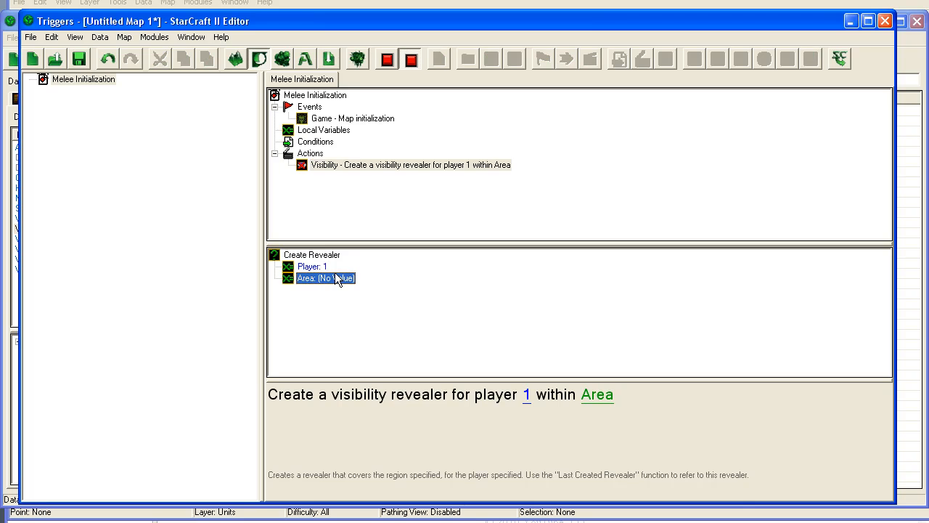
pyautogui.doubleClick(325, 278)
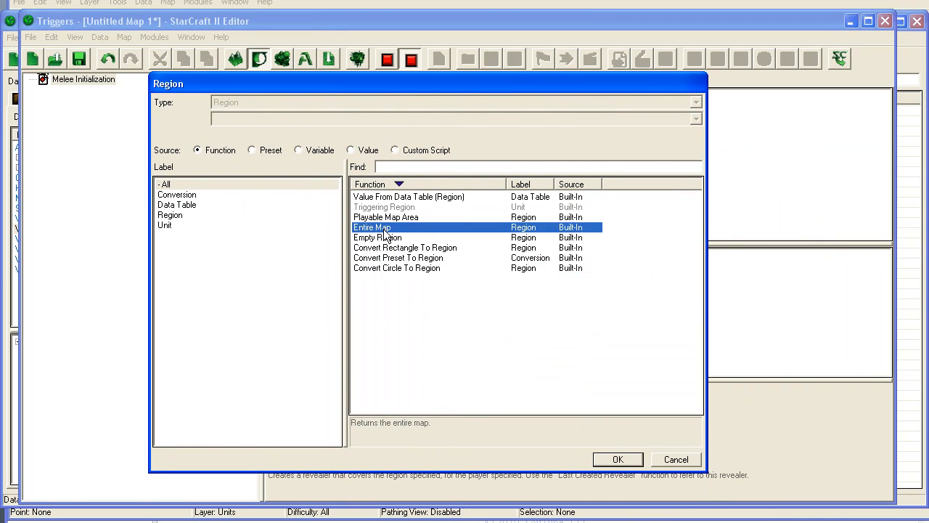
pyautogui.click(617, 459)
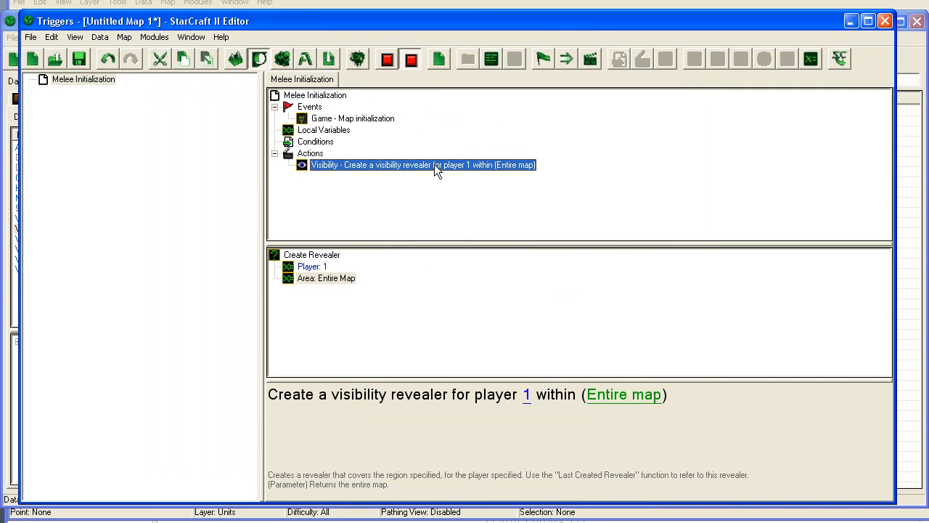
# Step: Add a Modify Player Property action setting player 2's minerals to 100000
pyautogui.doubleClick(423, 165)
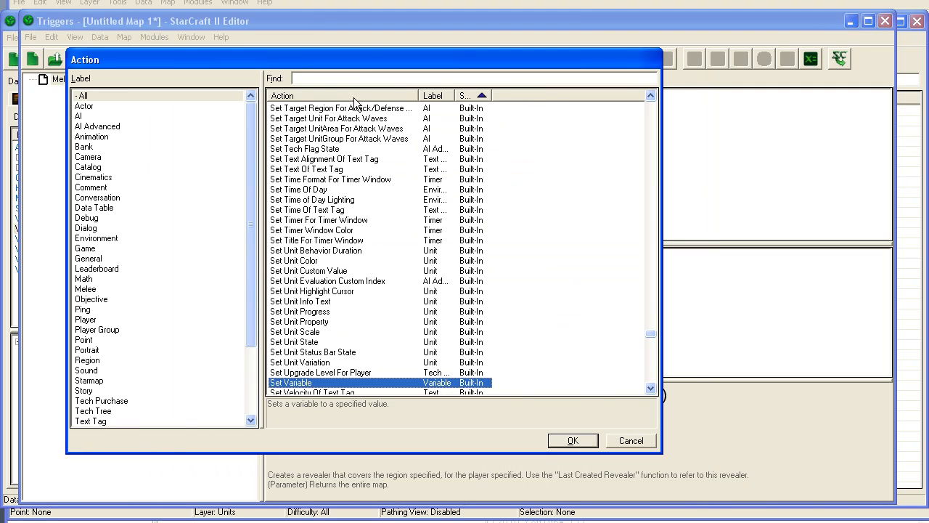
pyautogui.write('set play')
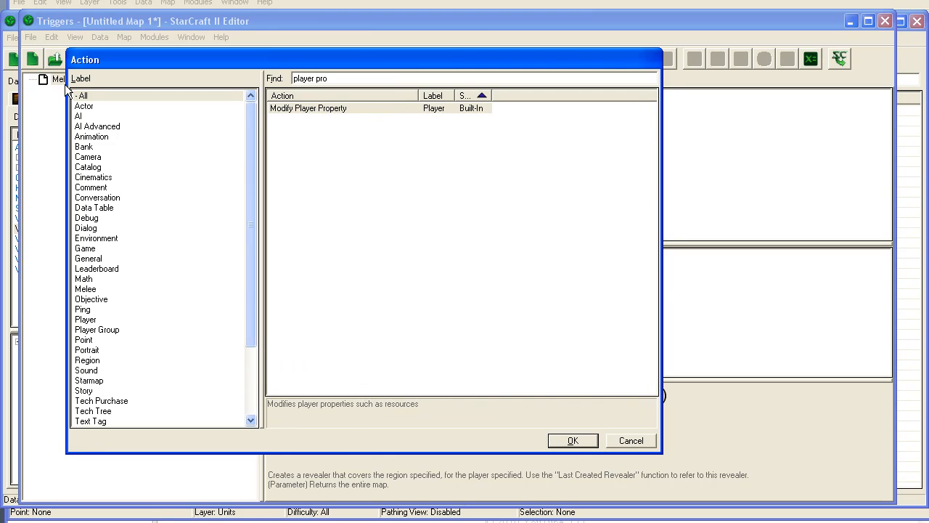
pyautogui.click(572, 440)
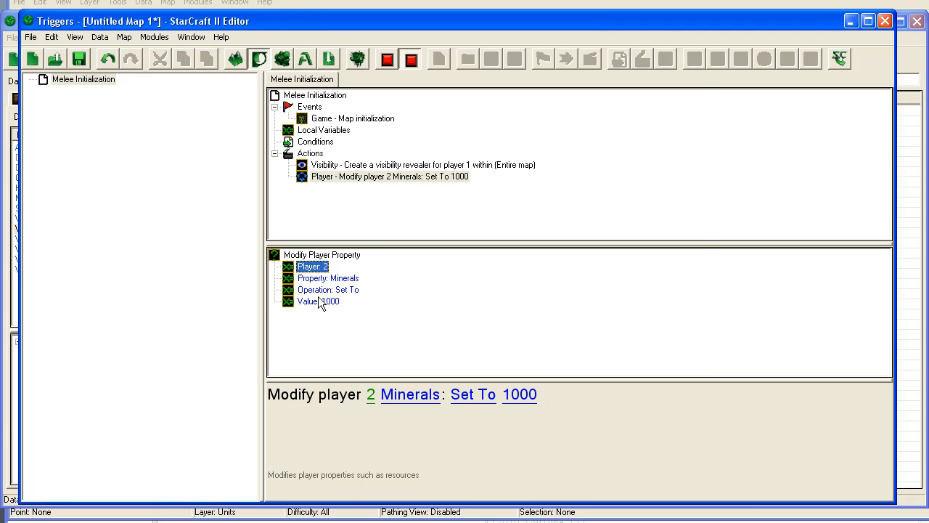
pyautogui.doubleClick(318, 302)
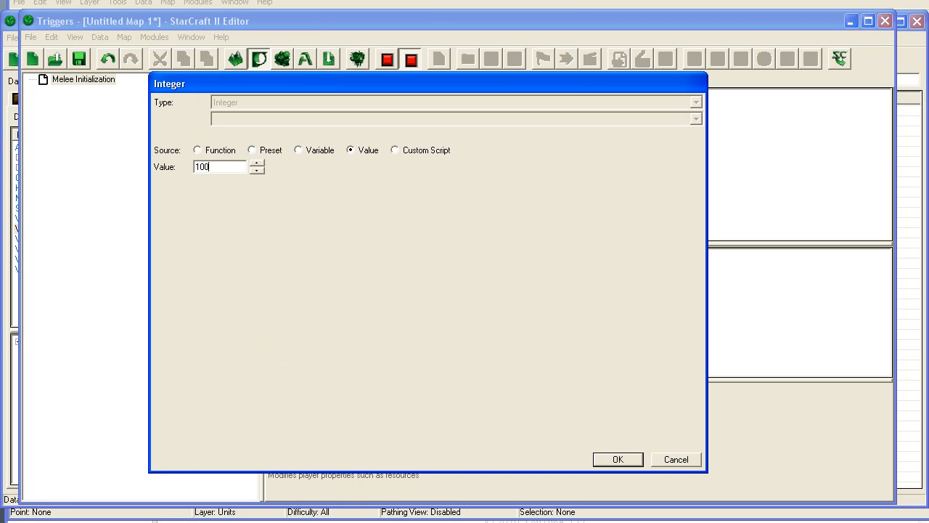
pyautogui.click(617, 459)
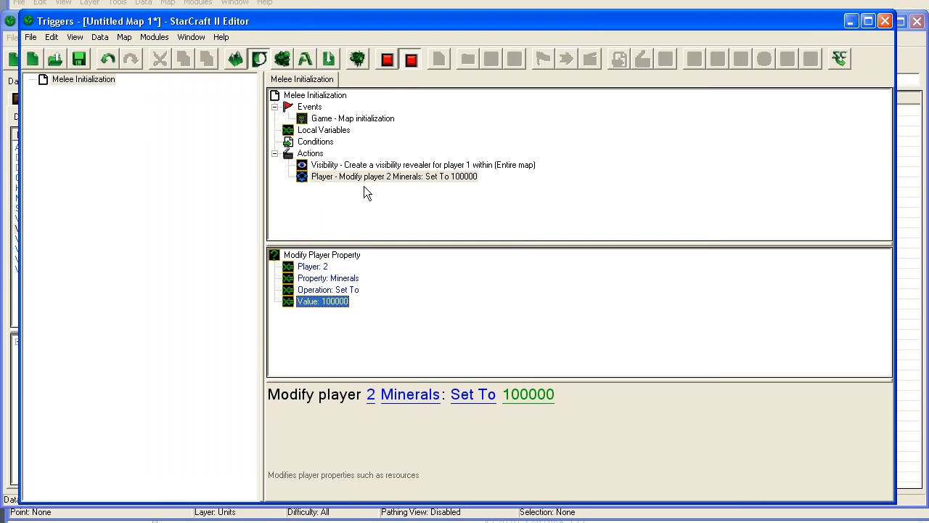
# Step: In Player Properties, set Player 2 to Computer control and Protoss race
pyautogui.click(123, 37)
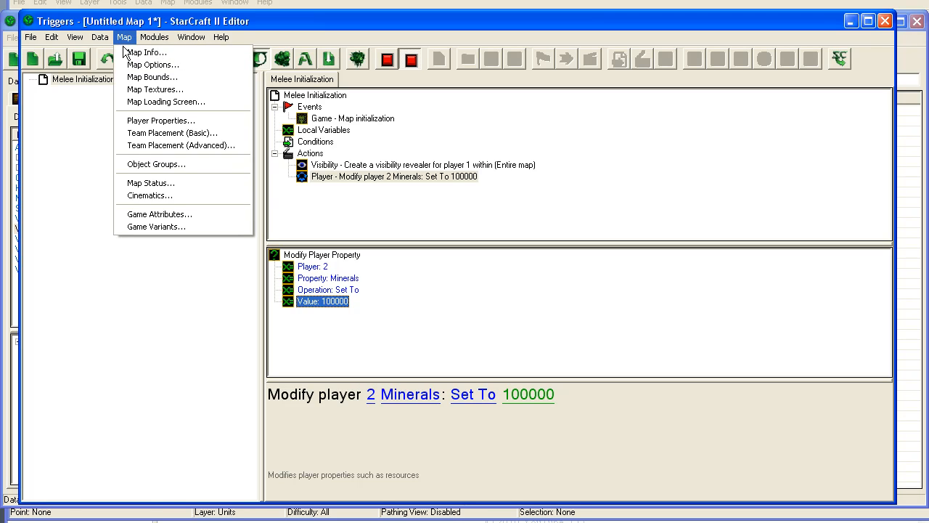
pyautogui.click(160, 119)
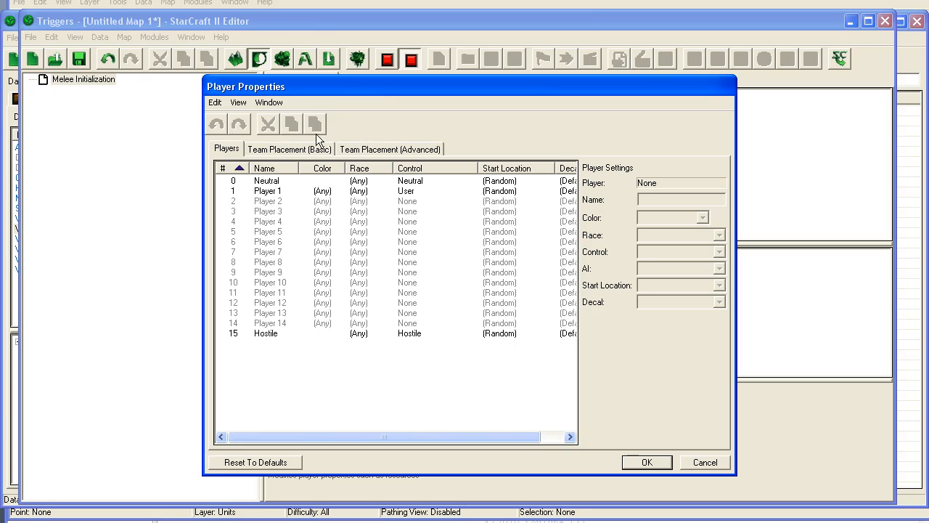
pyautogui.click(719, 252)
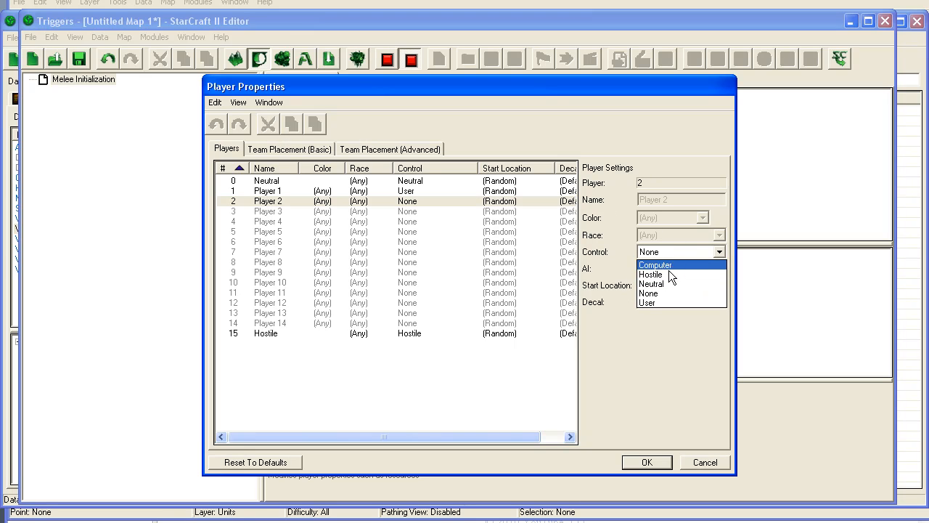
pyautogui.click(654, 264)
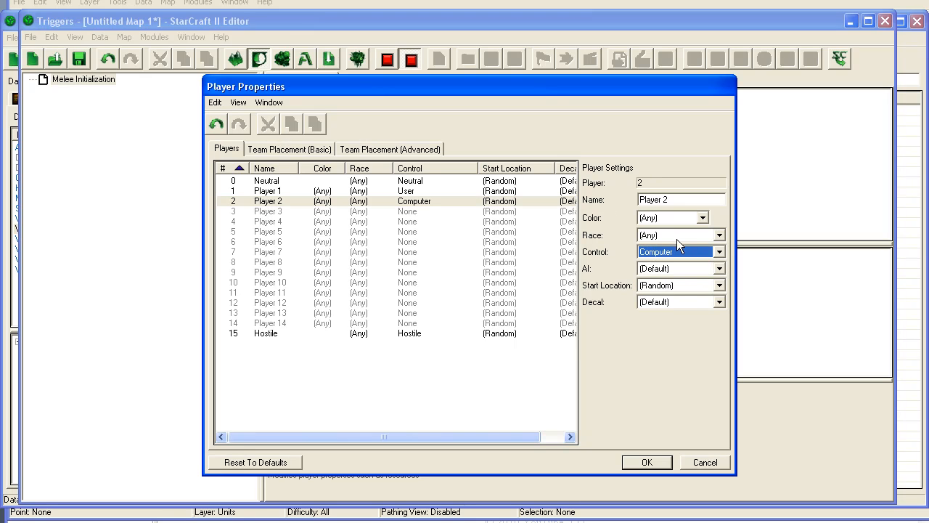
pyautogui.click(675, 268)
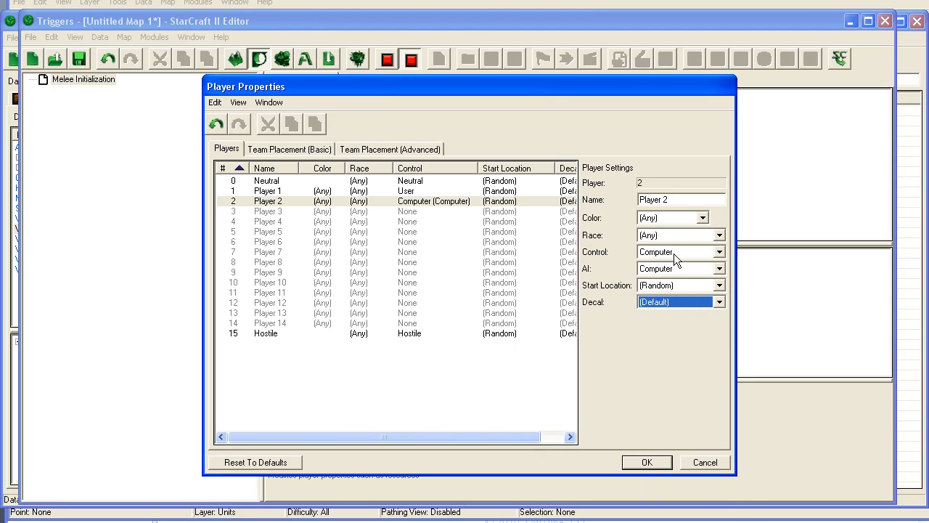
pyautogui.click(717, 233)
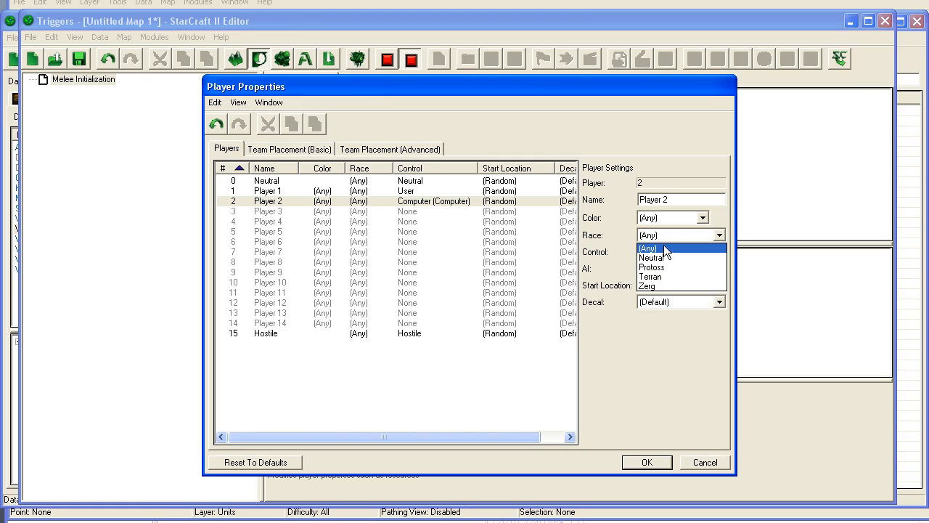
pyautogui.click(651, 266)
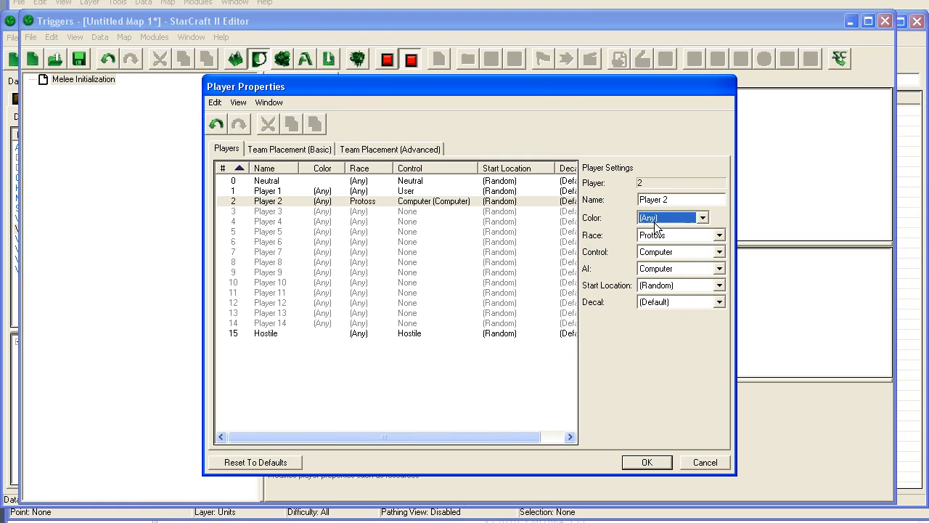
pyautogui.click(645, 462)
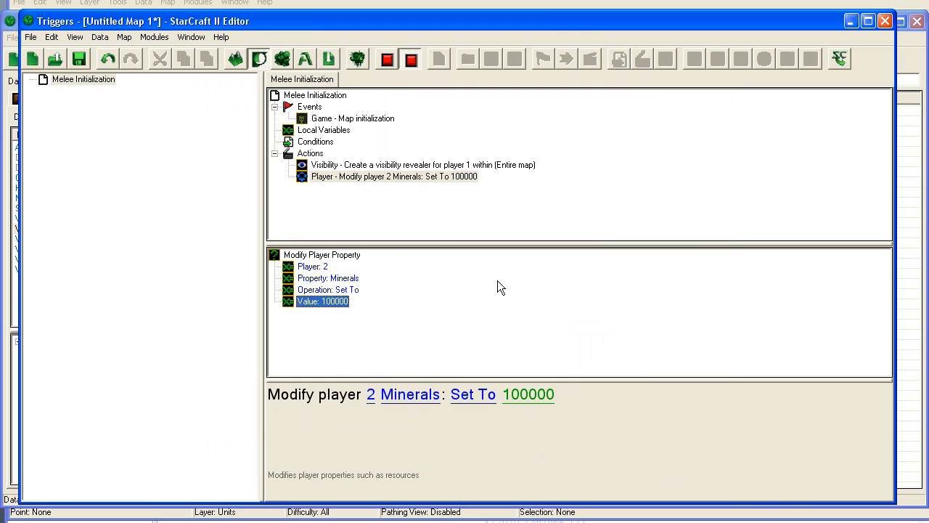
# Step: Add a new element to the trigger list and name it 'Create Units'
pyautogui.click(83, 79)
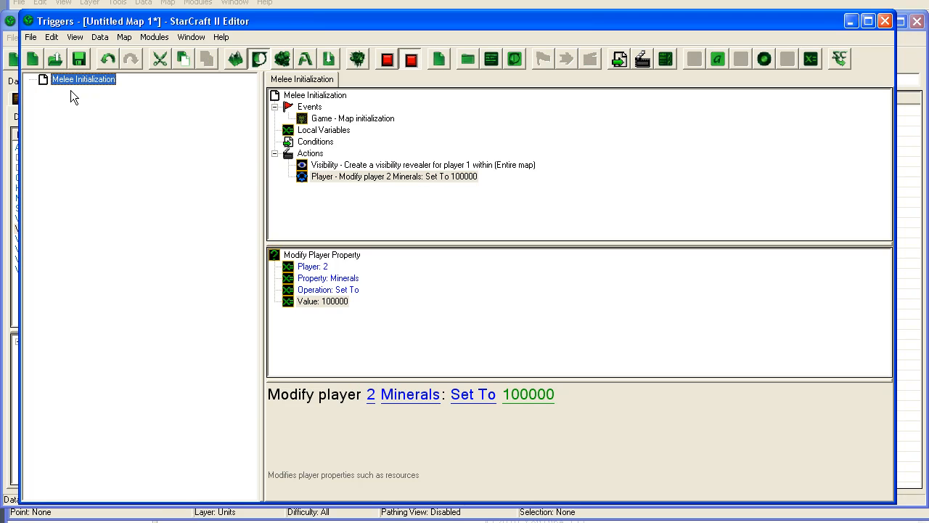
pyautogui.rightClick(84, 79)
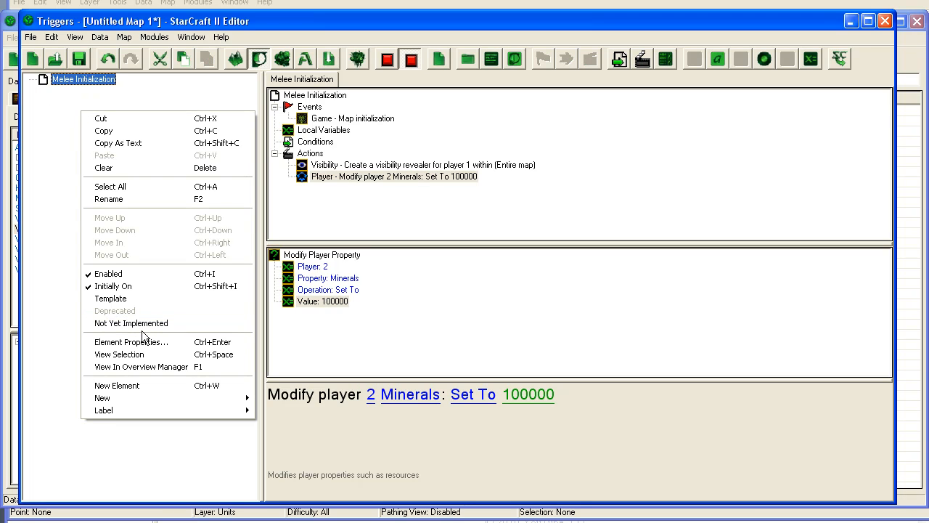
pyautogui.click(116, 385)
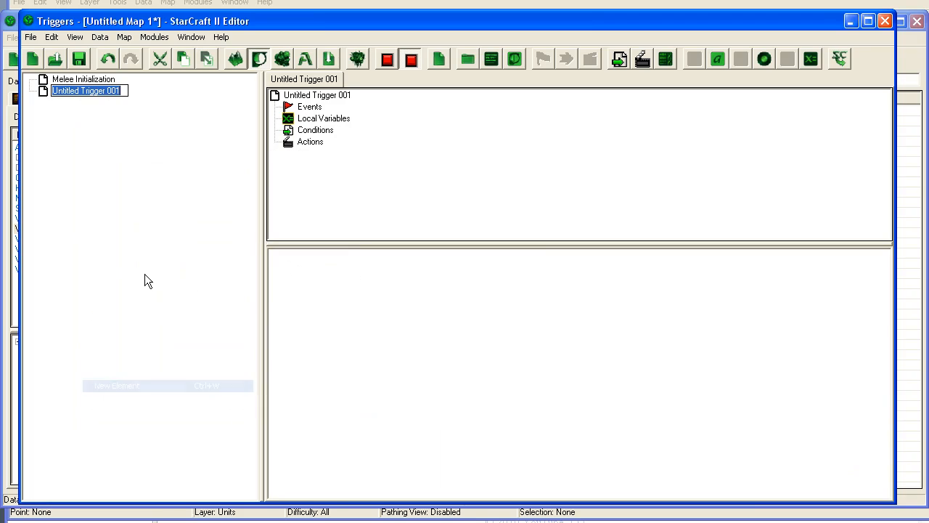
pyautogui.write('c')
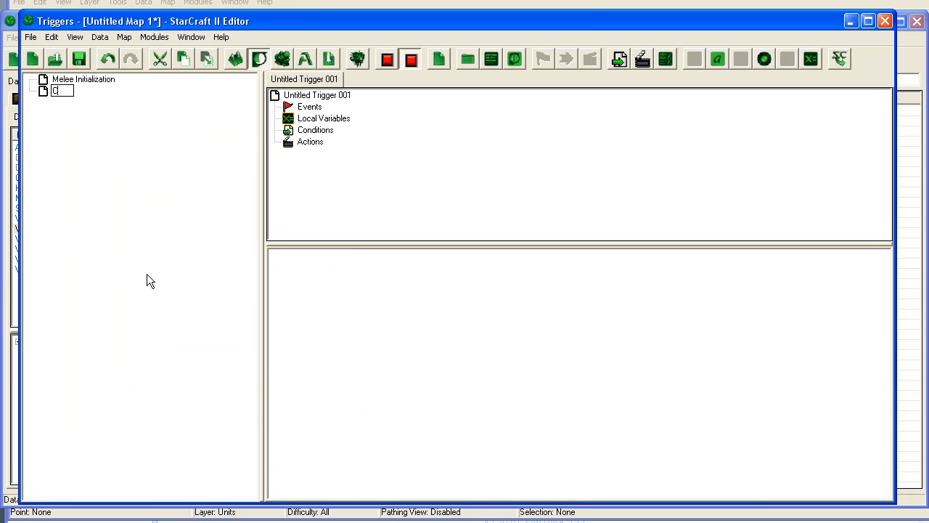
pyautogui.write('Create Units')
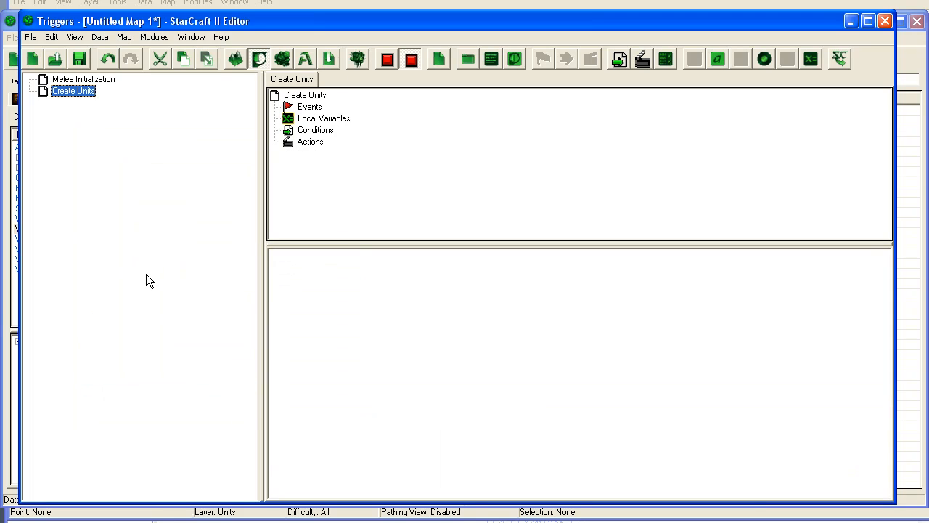
pyautogui.moveTo(80, 89)
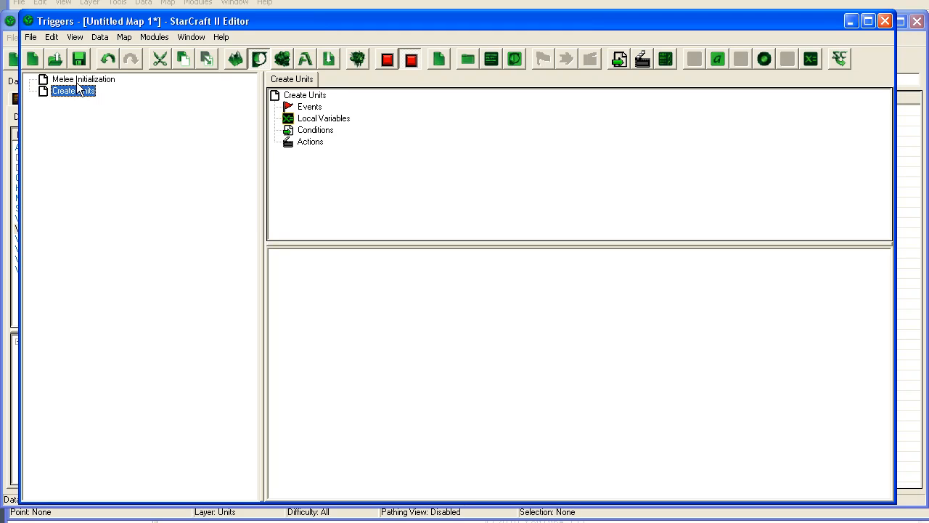
# Step: Add an Init Melee AI action for player 2 to Melee Initialization
pyautogui.click(83, 79)
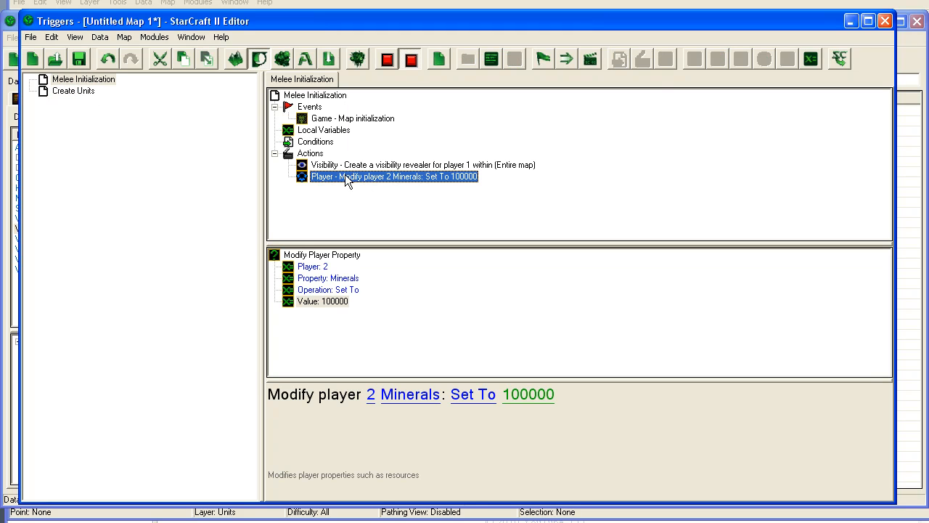
pyautogui.doubleClick(394, 176)
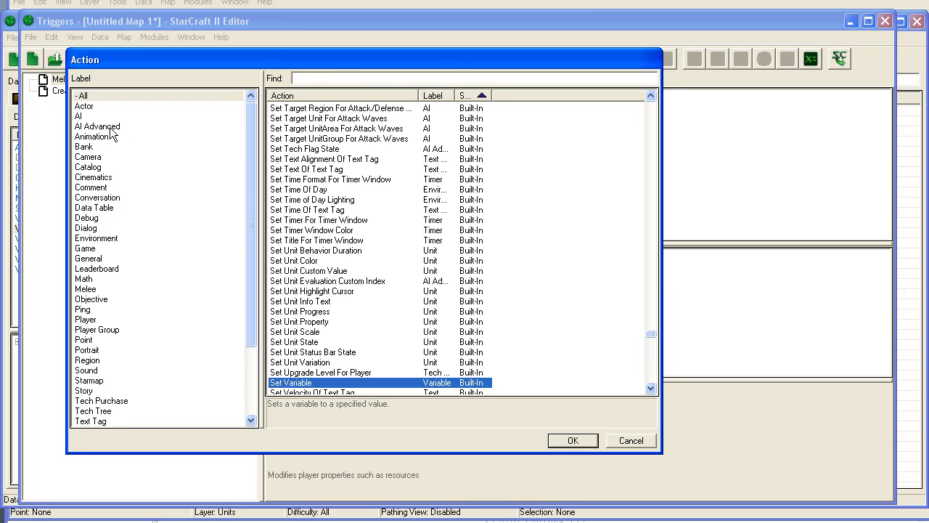
pyautogui.write('init')
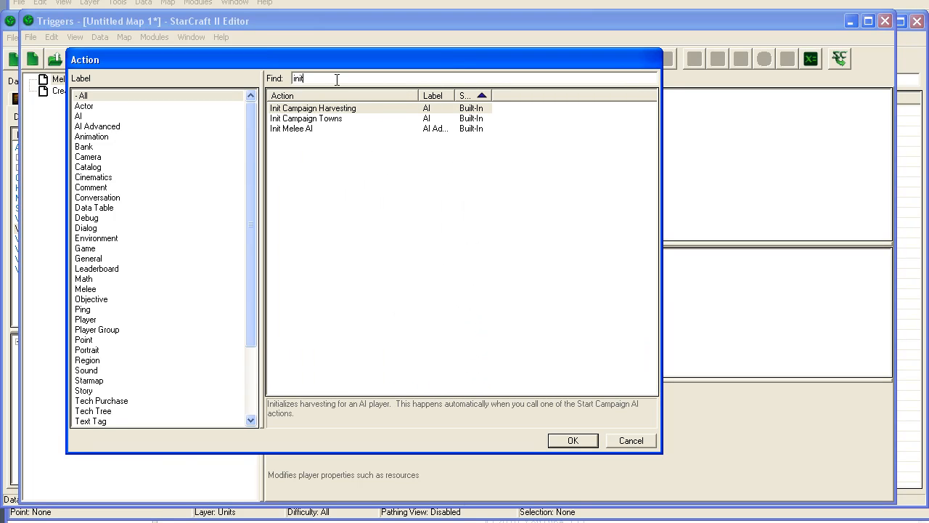
pyautogui.click(291, 128)
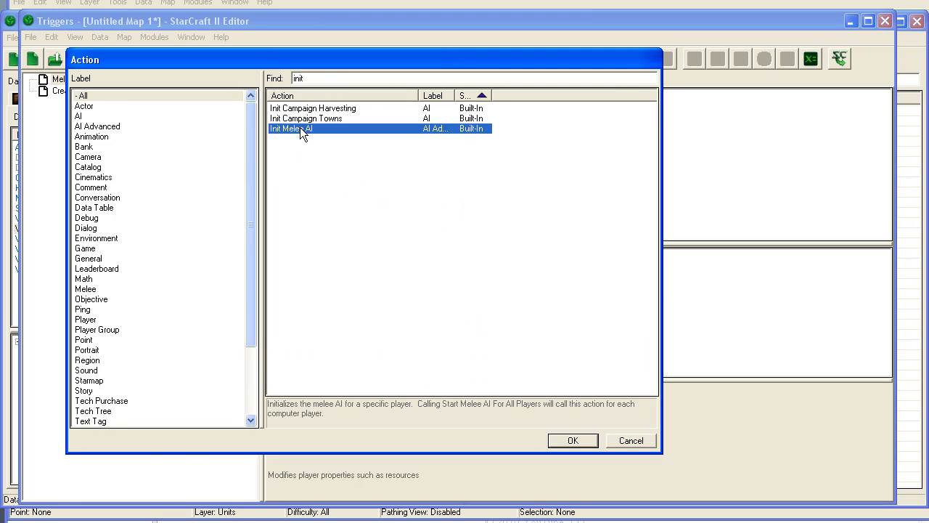
pyautogui.click(572, 440)
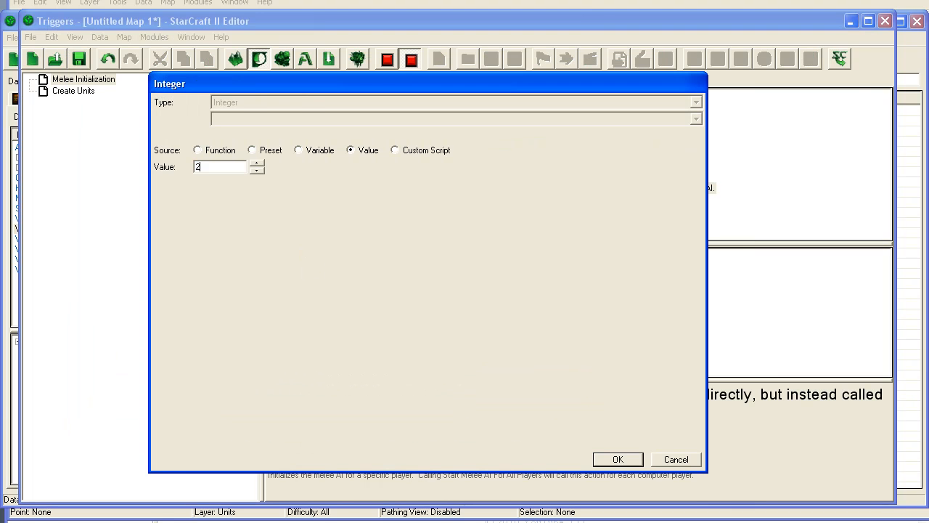
pyautogui.click(617, 459)
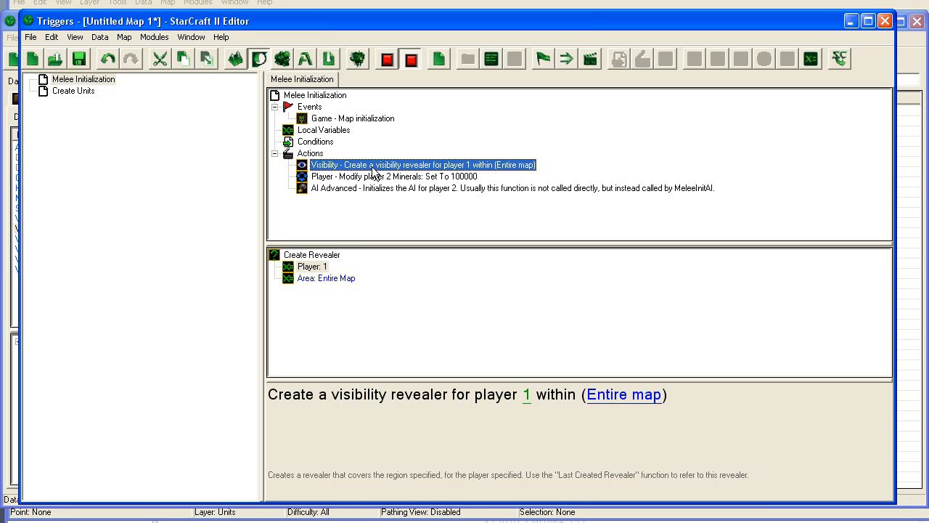
pyautogui.click(508, 188)
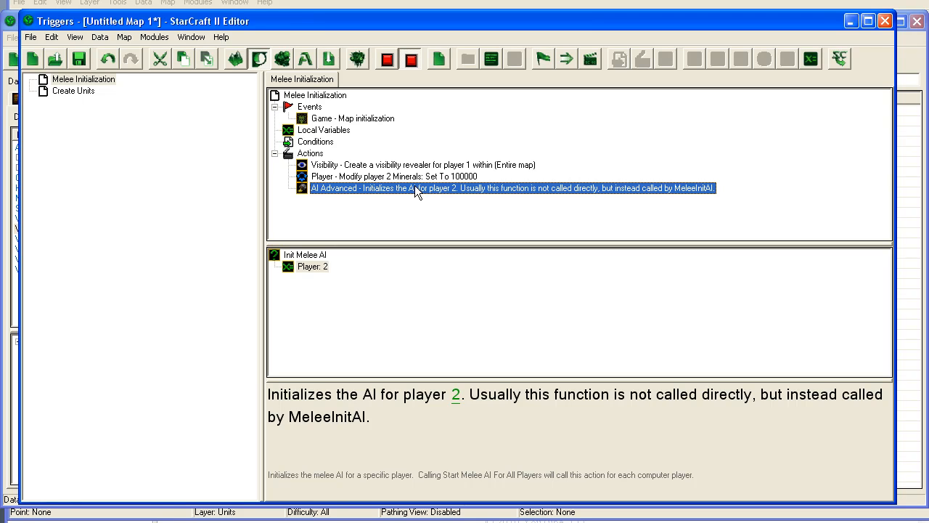
pyautogui.moveTo(472, 191)
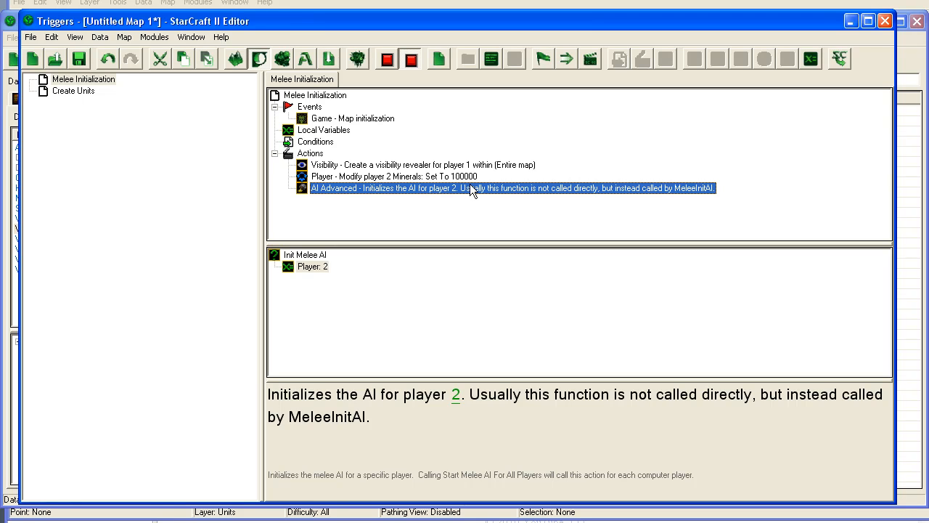
pyautogui.moveTo(460, 195)
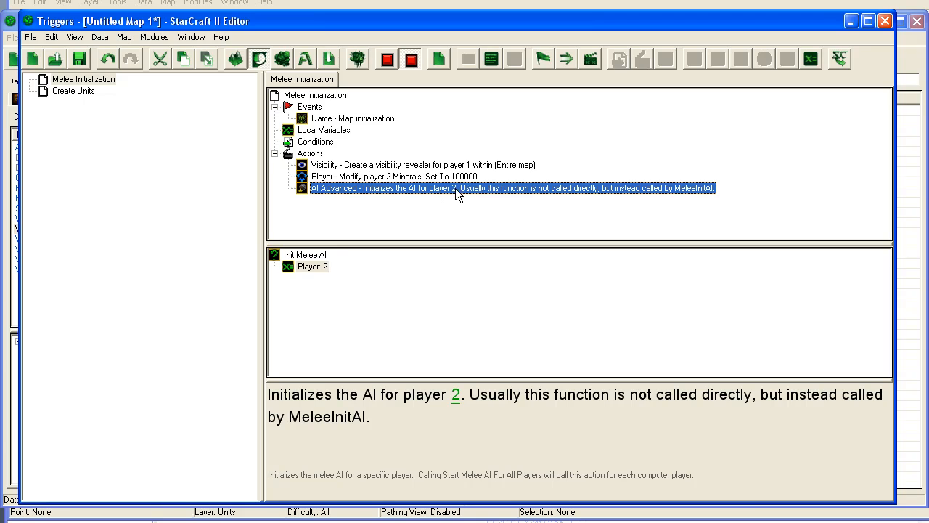
pyautogui.moveTo(592, 197)
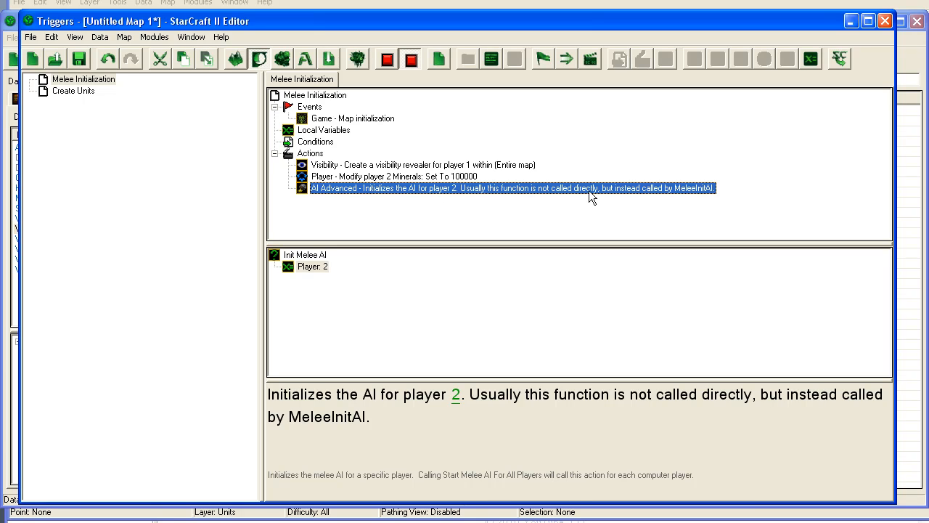
pyautogui.moveTo(503, 196)
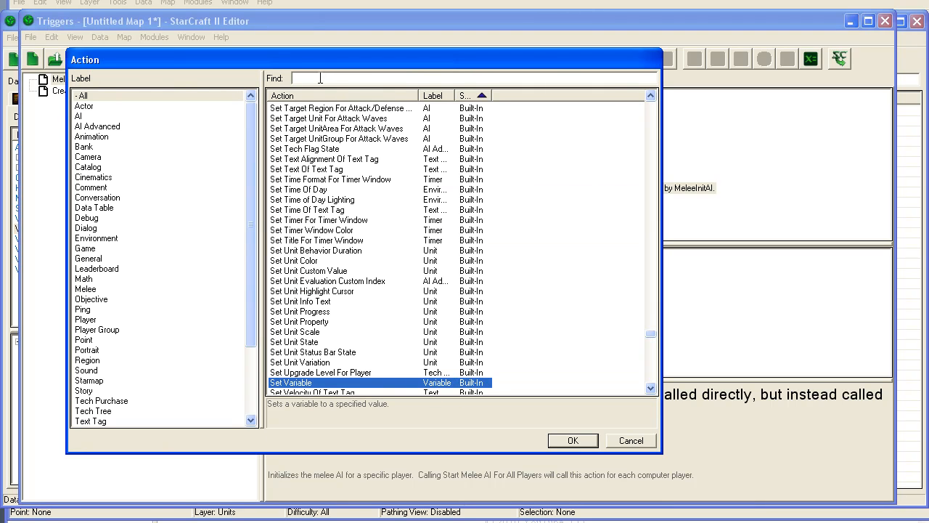
# Step: Add a Set APM action giving player 2 an APM of 2000, then select Create Units
pyautogui.write('apm')
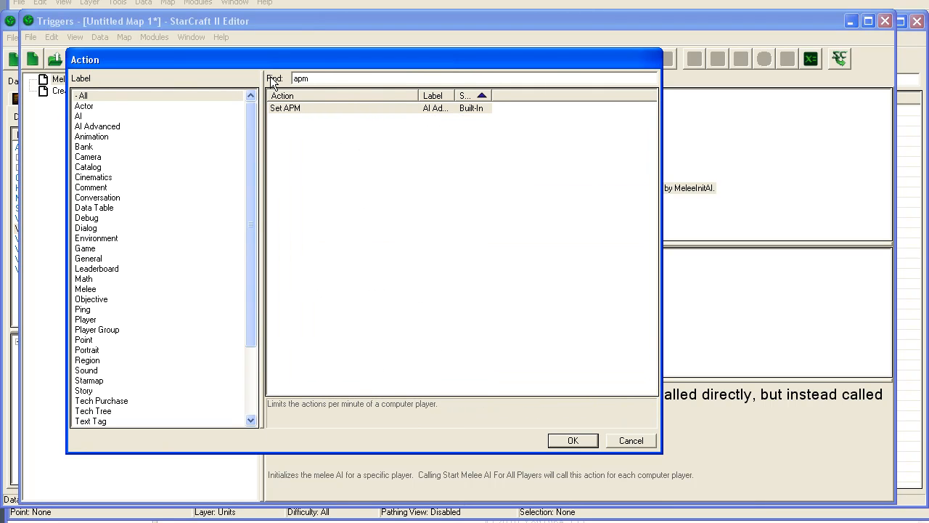
pyautogui.click(572, 440)
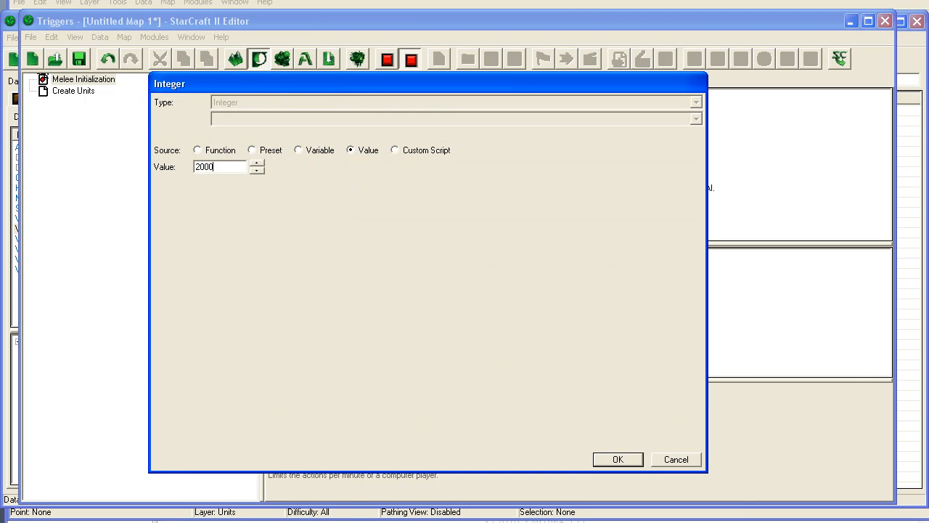
pyautogui.click(617, 459)
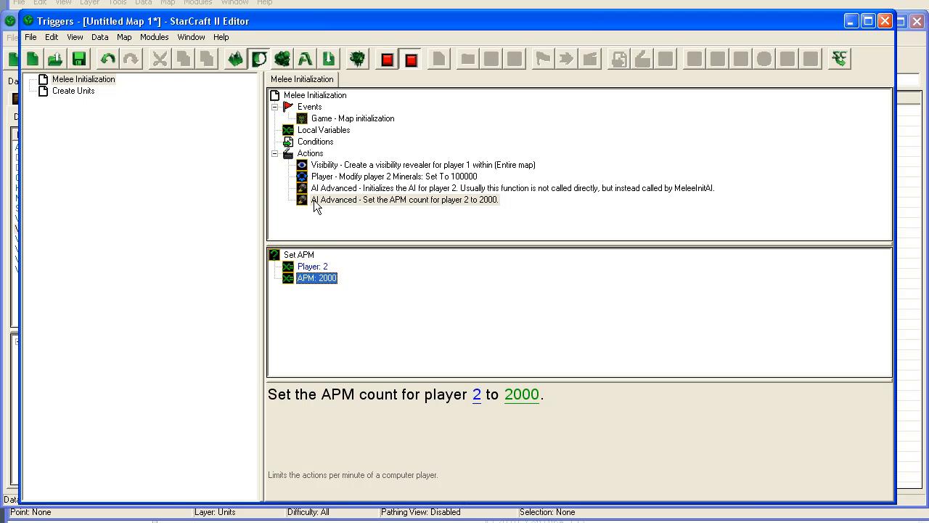
pyautogui.click(73, 90)
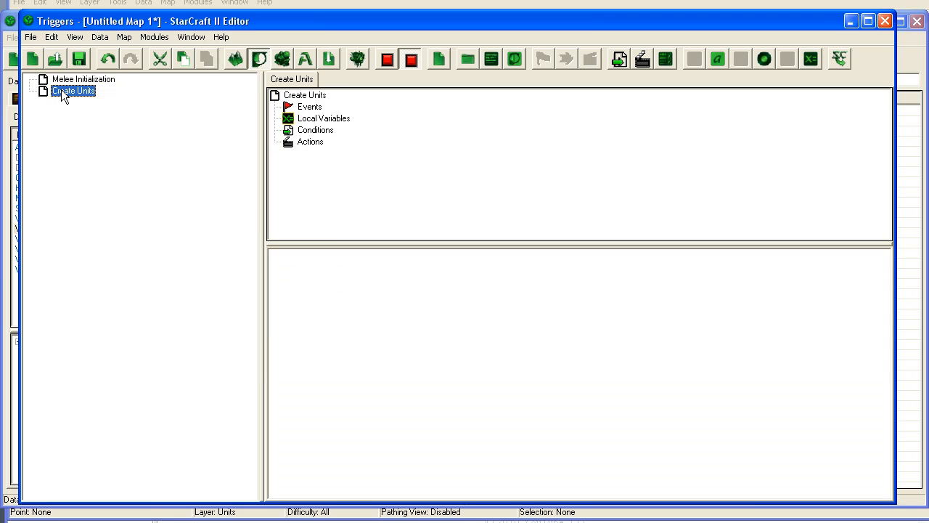
# Step: Add a Periodic Event to Create Units with a 15-second game-time duration
pyautogui.click(310, 106)
pyautogui.write('tim')
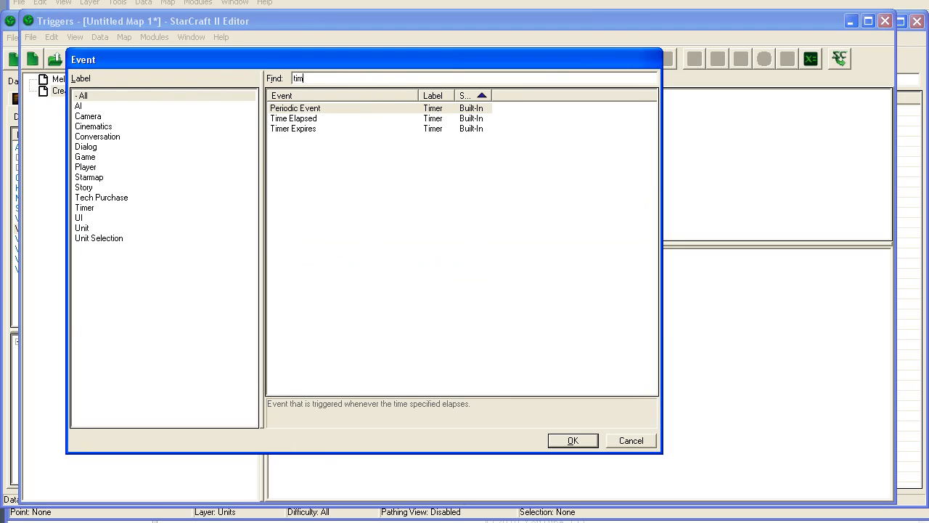
pyautogui.write('e')
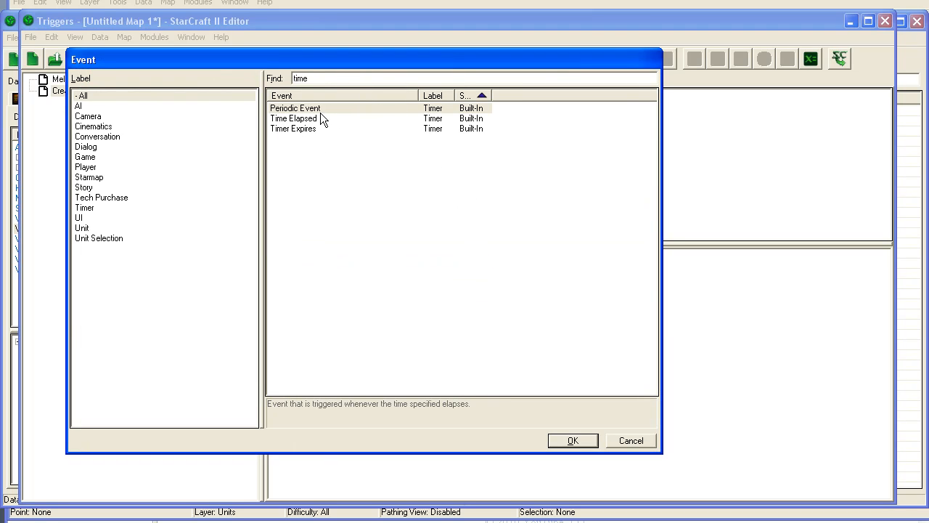
pyautogui.click(572, 440)
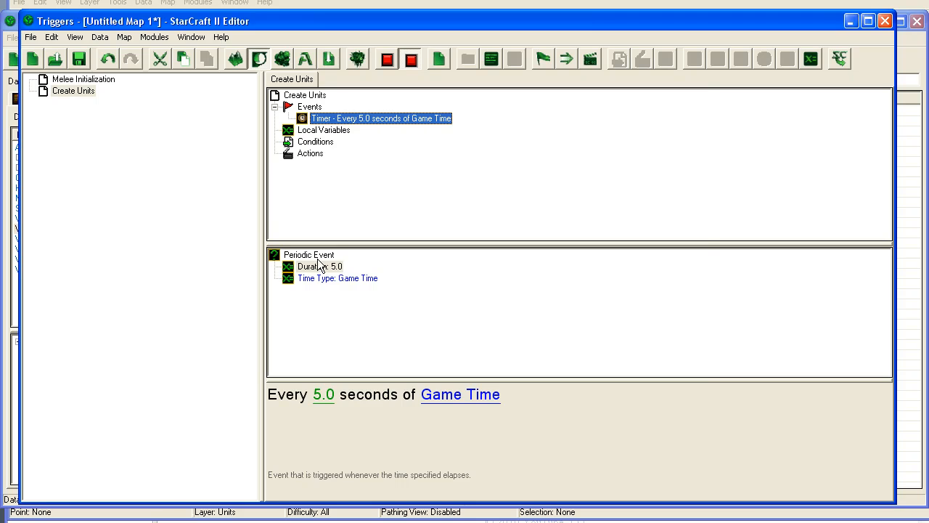
pyautogui.doubleClick(320, 266)
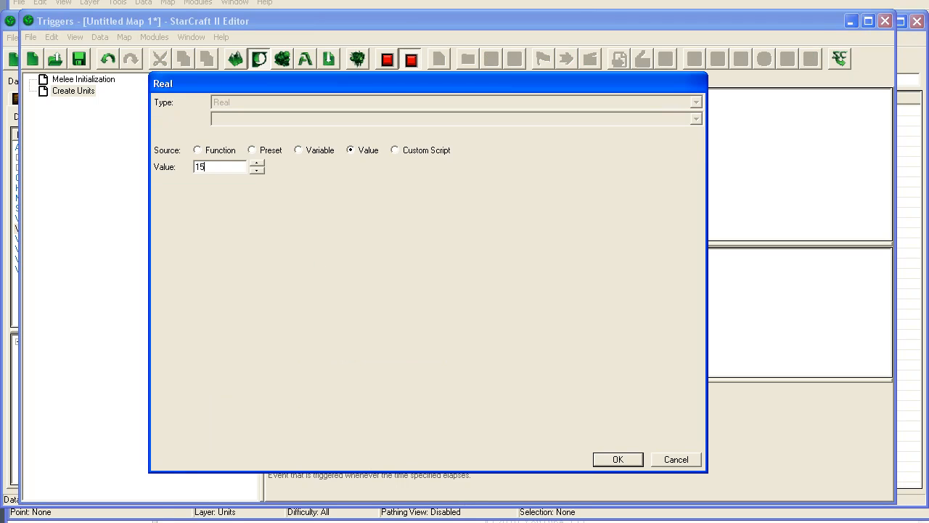
pyautogui.click(617, 459)
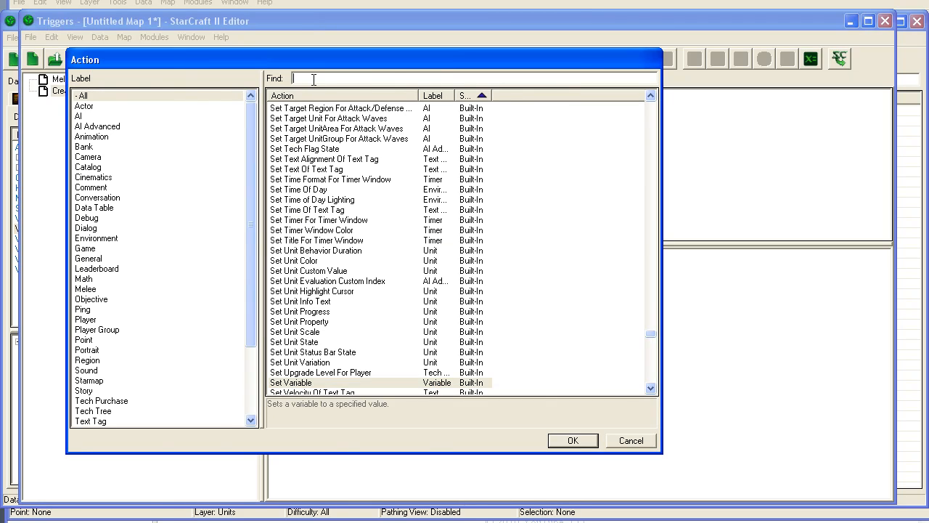
# Step: Add a Text Message action displaying 'Creating Units' to all players
pyautogui.write('text me')
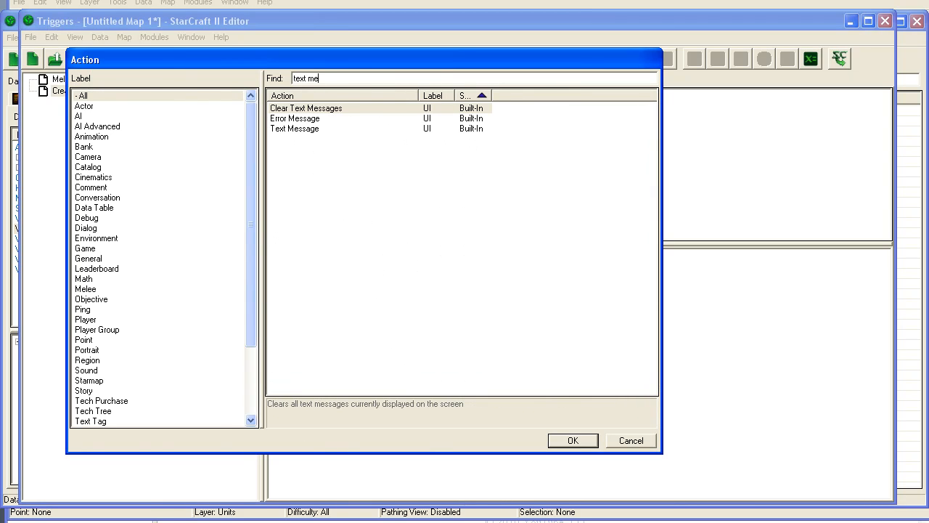
pyautogui.click(572, 439)
pyautogui.write('Creat')
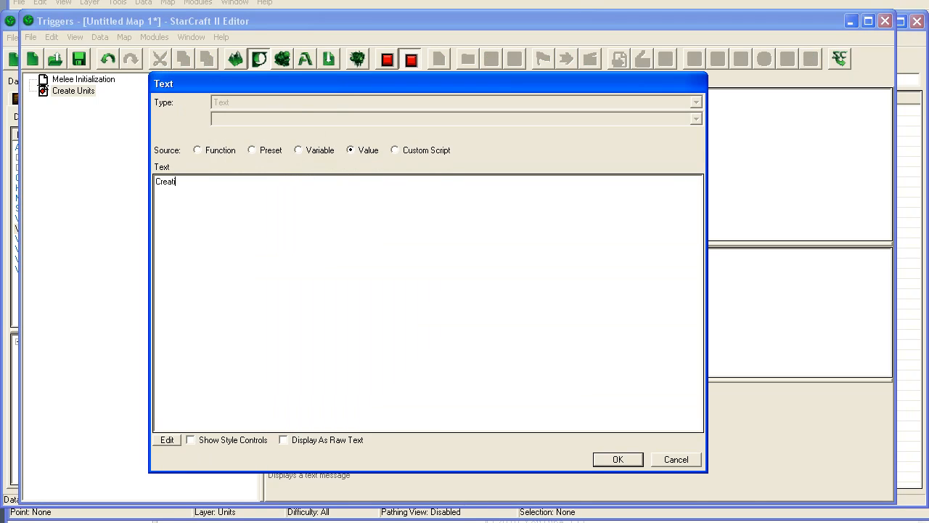
pyautogui.write('ing Units')
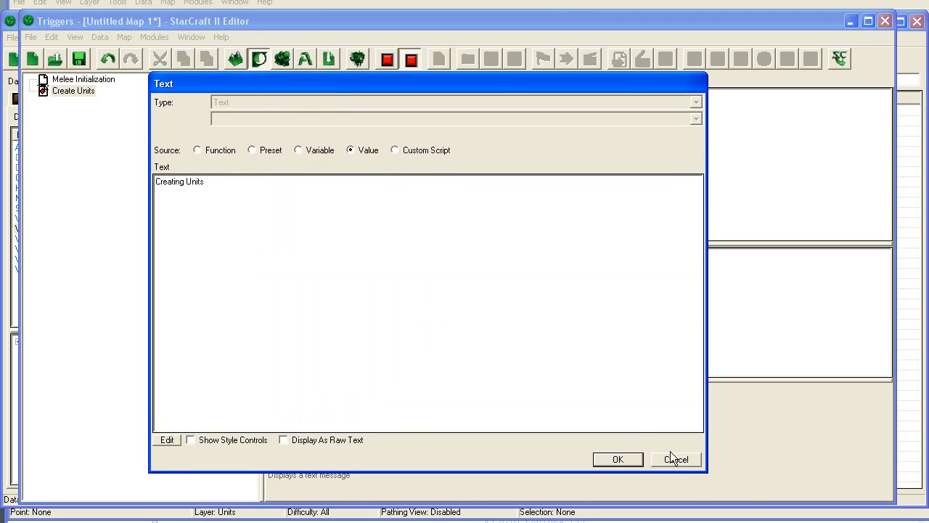
pyautogui.click(618, 459)
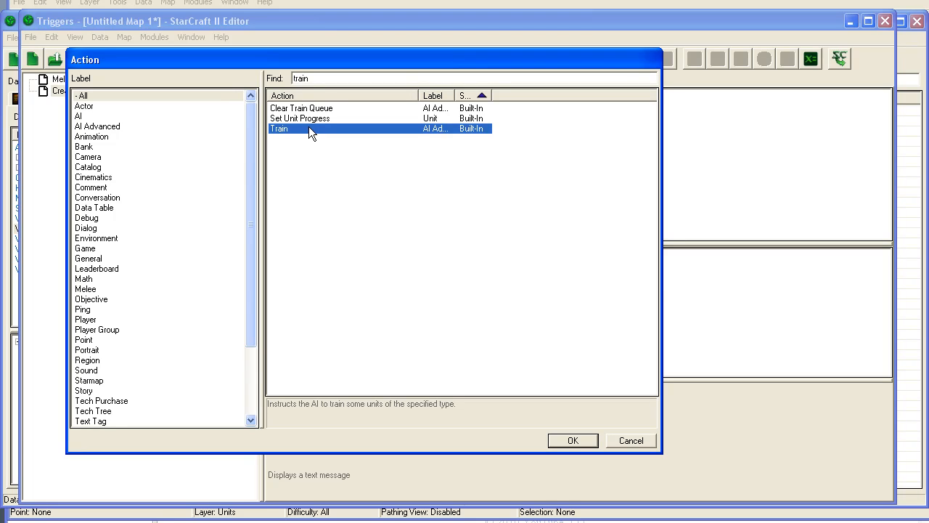
# Step: Add an AI Advanced Train action training 10 Zealots for player 2, town -1, priority 0
pyautogui.click(572, 440)
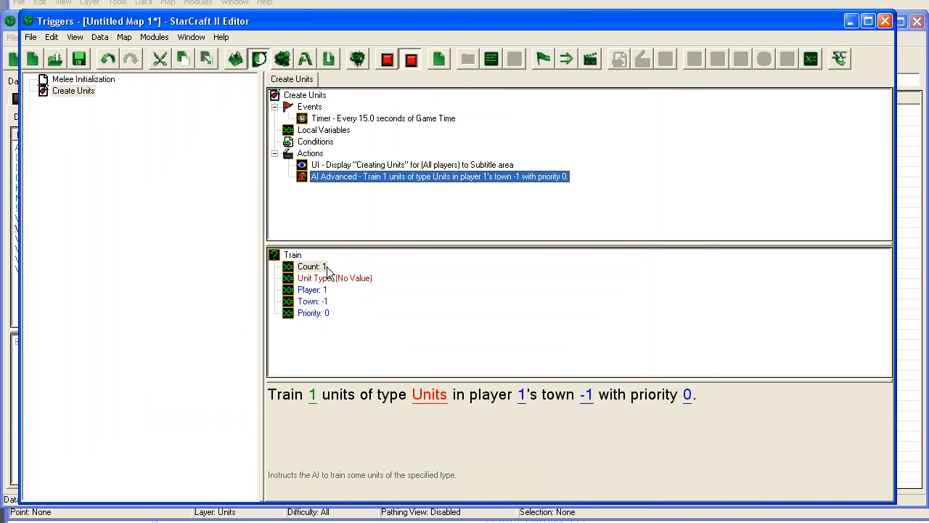
pyautogui.doubleClick(310, 266)
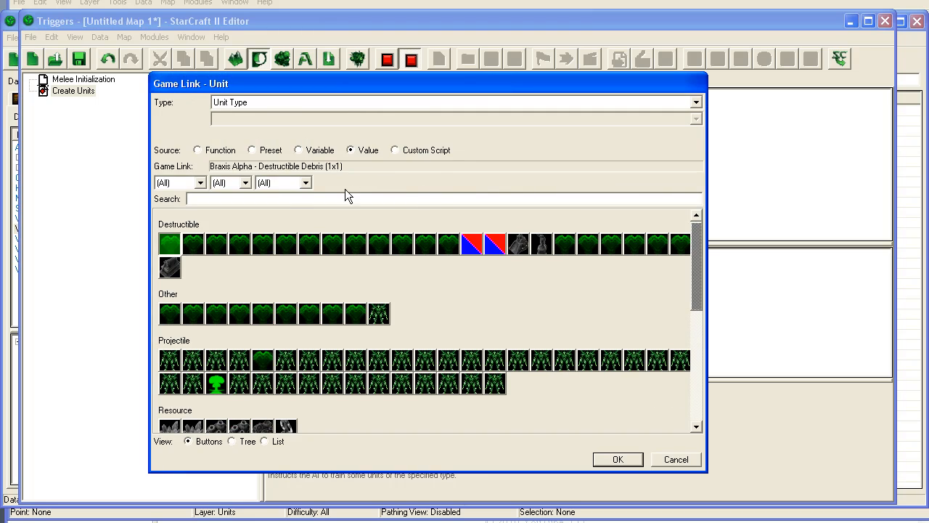
pyautogui.write('zea')
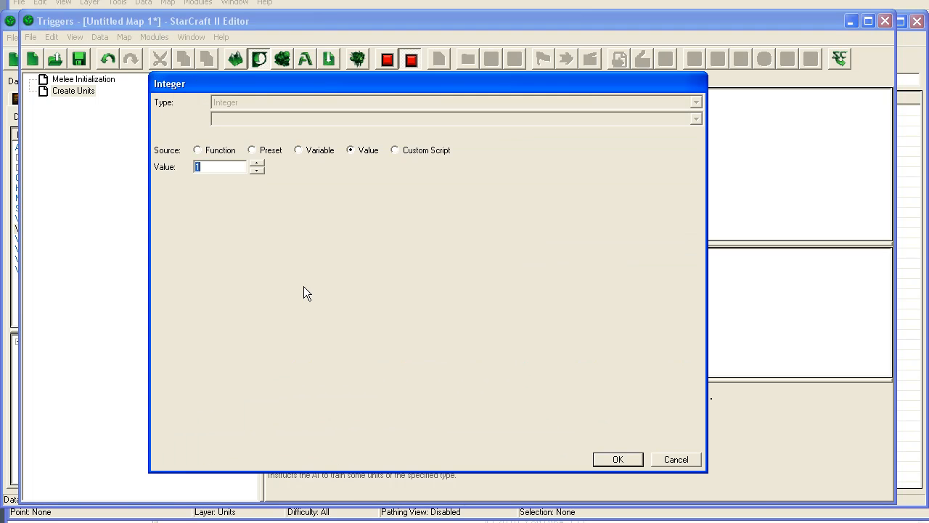
pyautogui.click(617, 458)
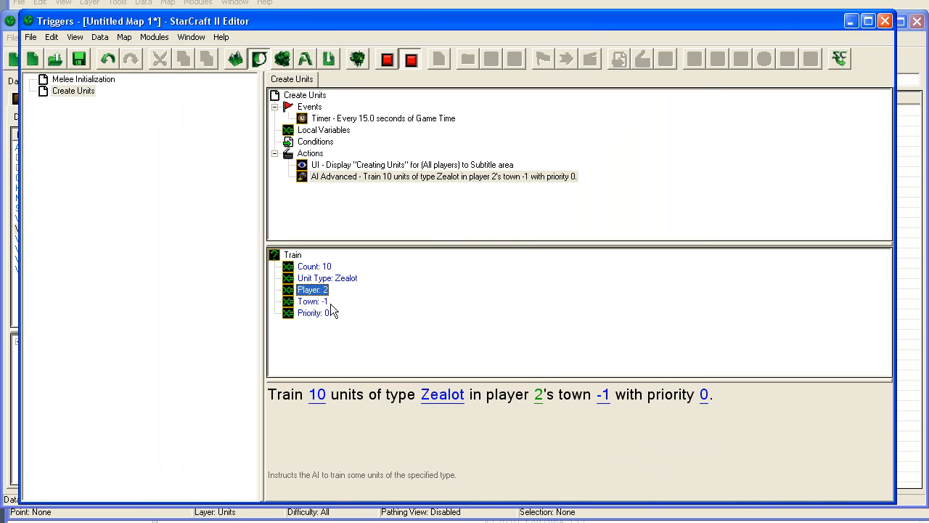
pyautogui.click(313, 313)
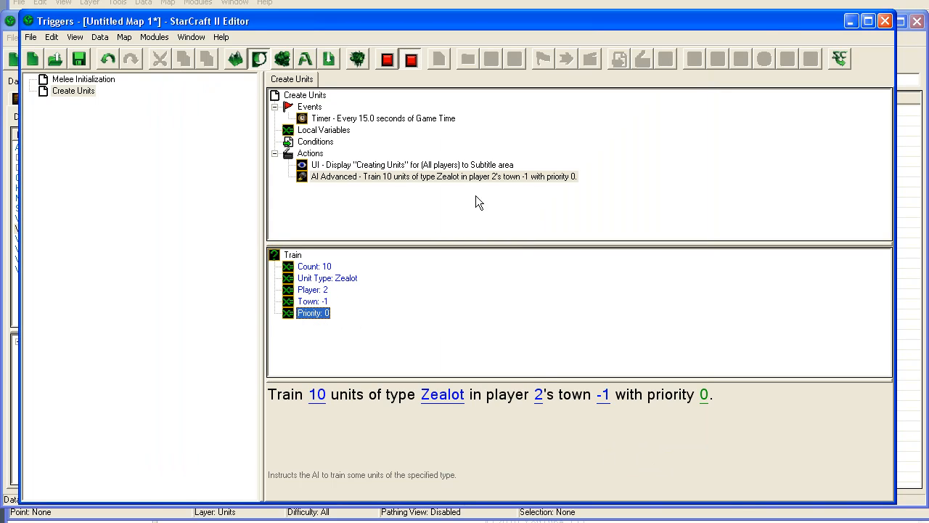
pyautogui.click(74, 90)
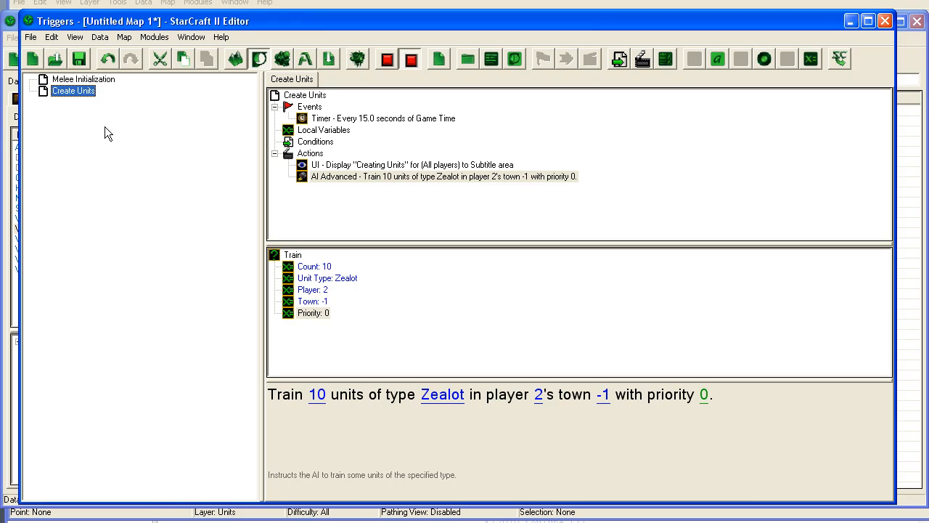
# Step: Create a trigger named 'Send Units To Attack' with the Unit Becomes Idle event
pyautogui.rightClick(73, 90)
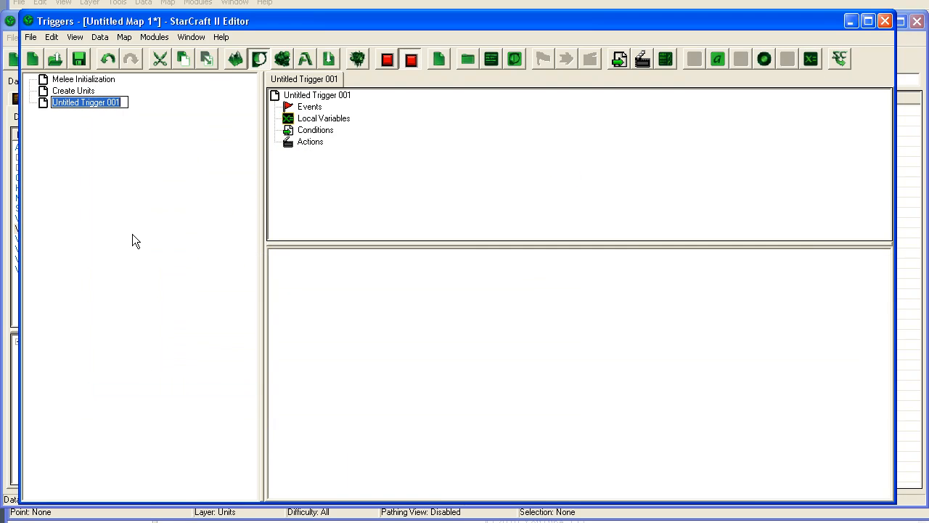
pyautogui.moveTo(159, 136)
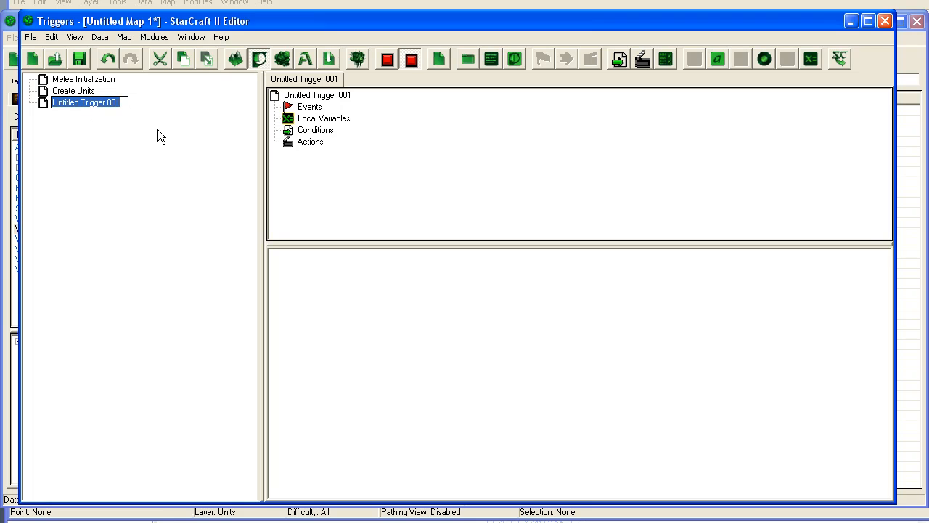
pyautogui.write('Send UI')
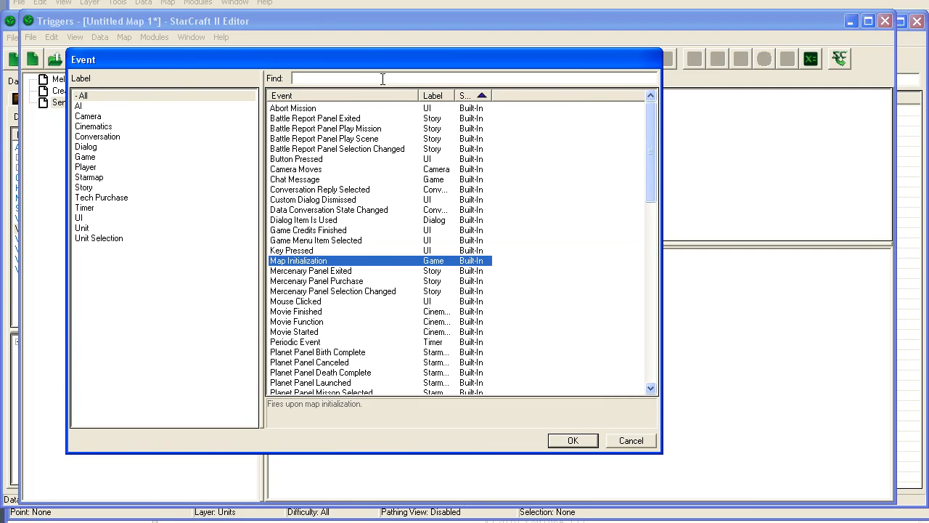
pyautogui.write('idle')
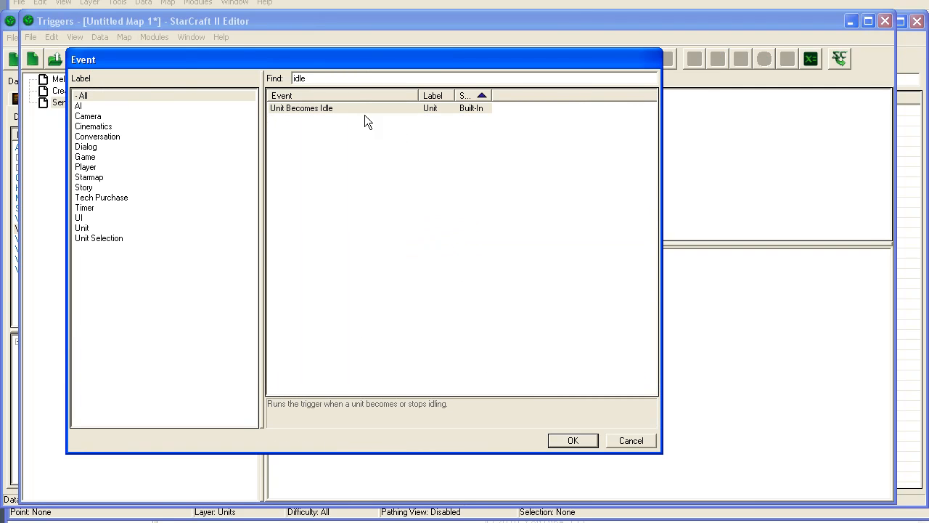
pyautogui.click(572, 440)
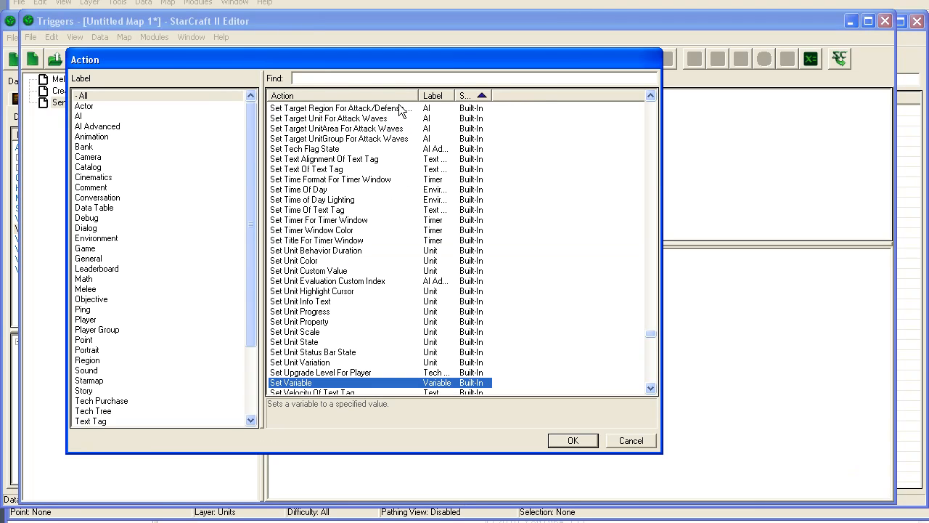
# Step: Add an Issue Order action for the triggering unit, set to Order Targeting Point
pyautogui.write('iss u')
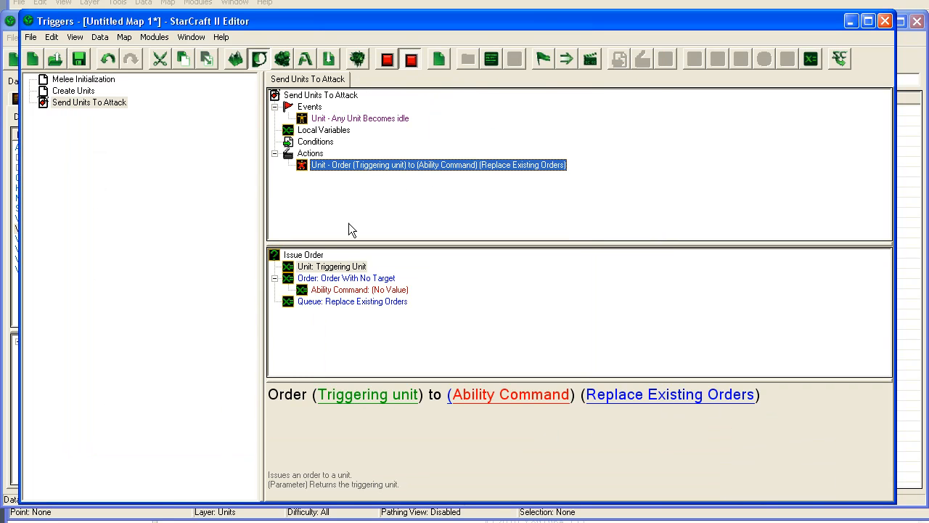
pyautogui.click(331, 267)
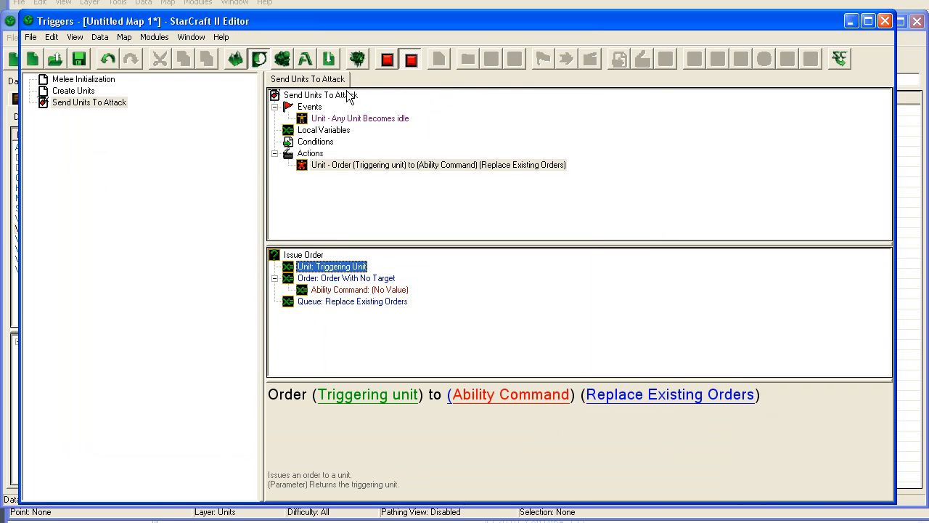
pyautogui.doubleClick(347, 278)
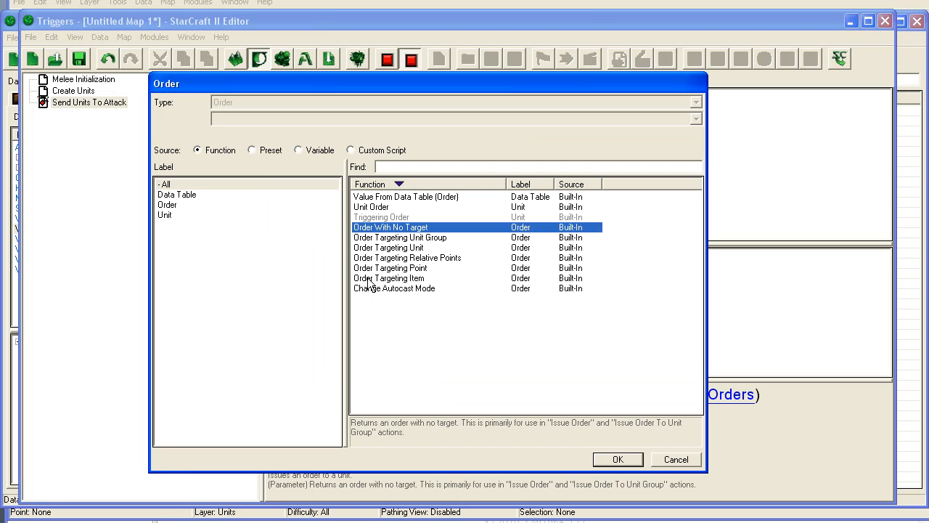
pyautogui.click(617, 459)
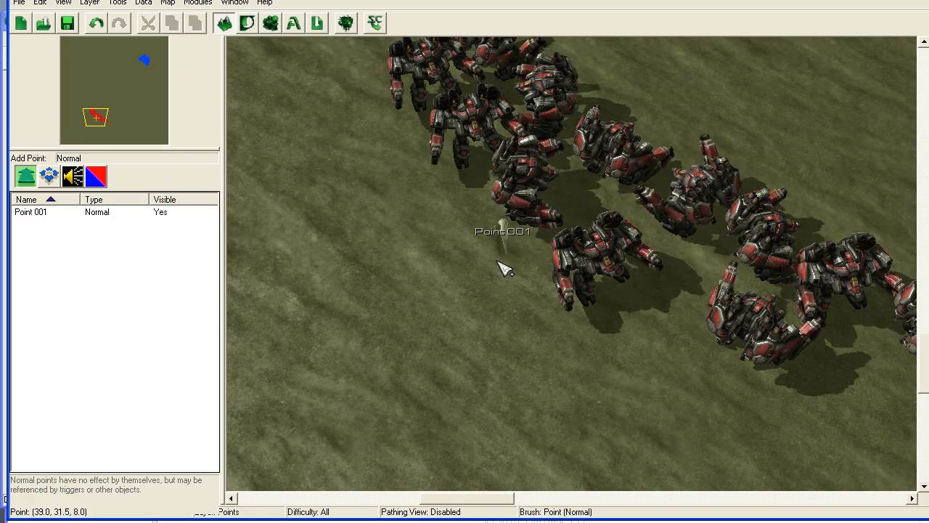
# Step: Set the order's target point to Point 001 among the Thors
pyautogui.click(89, 3)
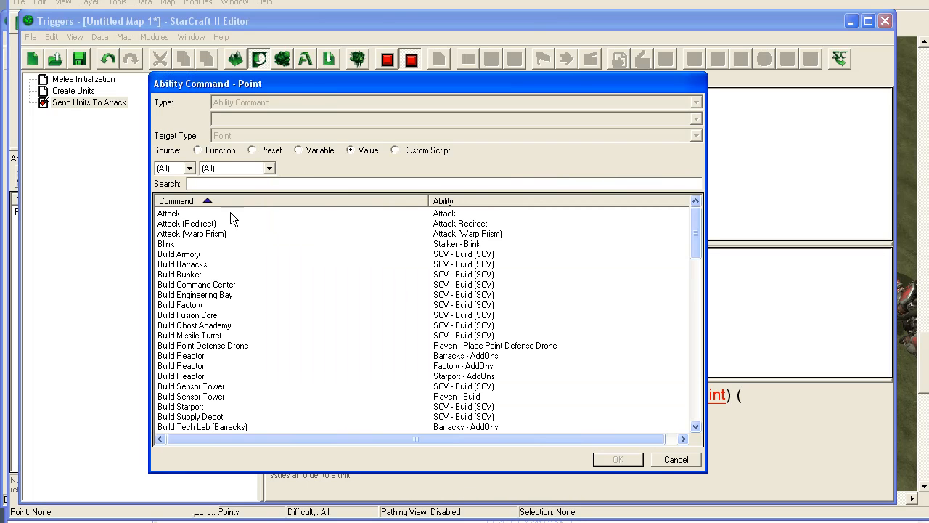
# Step: Choose Attack as the ability command for the point order
pyautogui.click(616, 458)
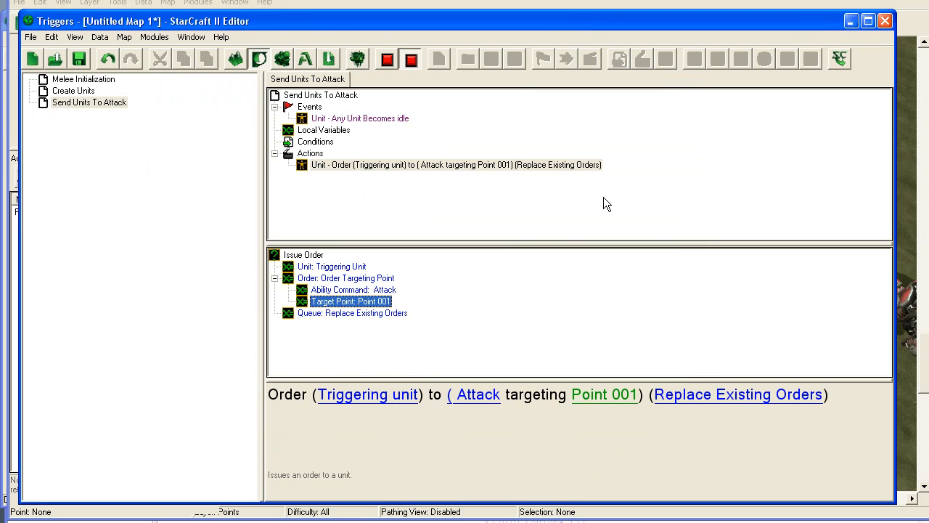
pyautogui.moveTo(181, 147)
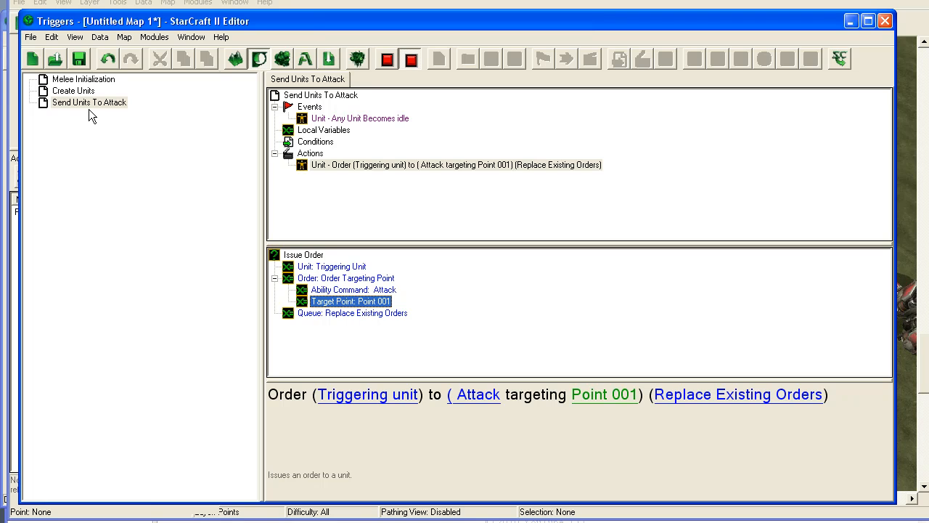
pyautogui.moveTo(68, 90)
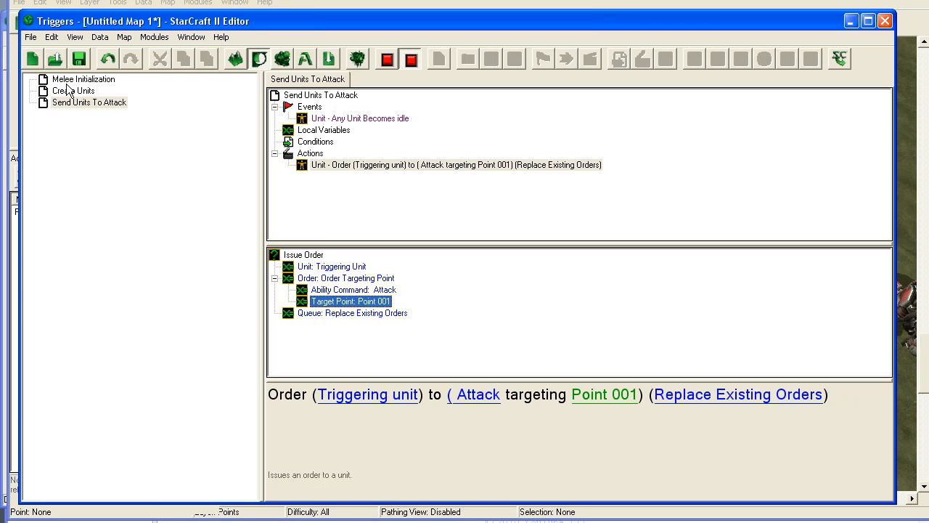
# Step: Review Melee Initialization's visibility revealer, player 2 minerals and APM actions
pyautogui.click(84, 79)
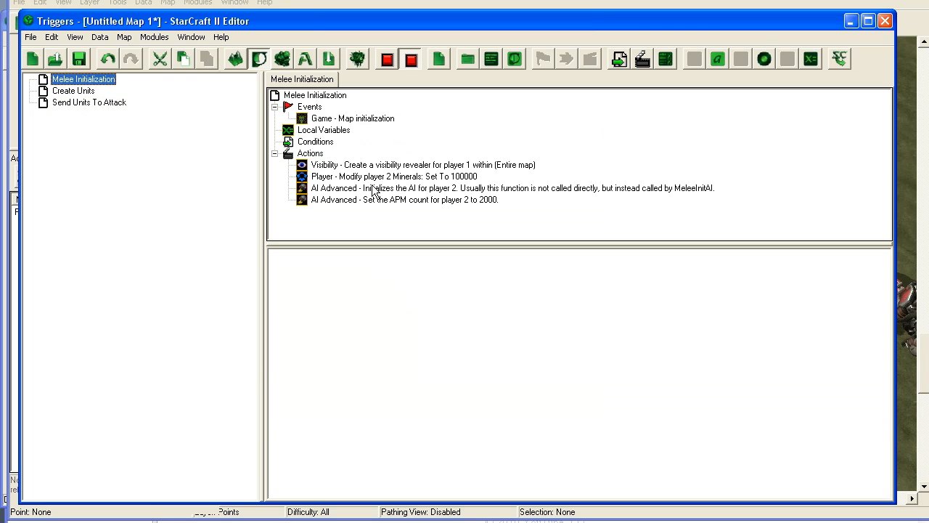
pyautogui.click(423, 164)
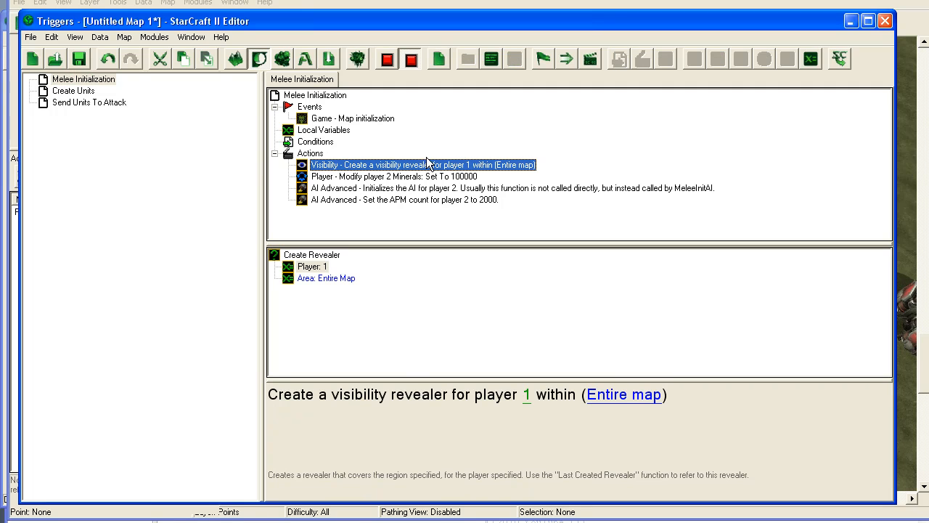
pyautogui.moveTo(349, 180)
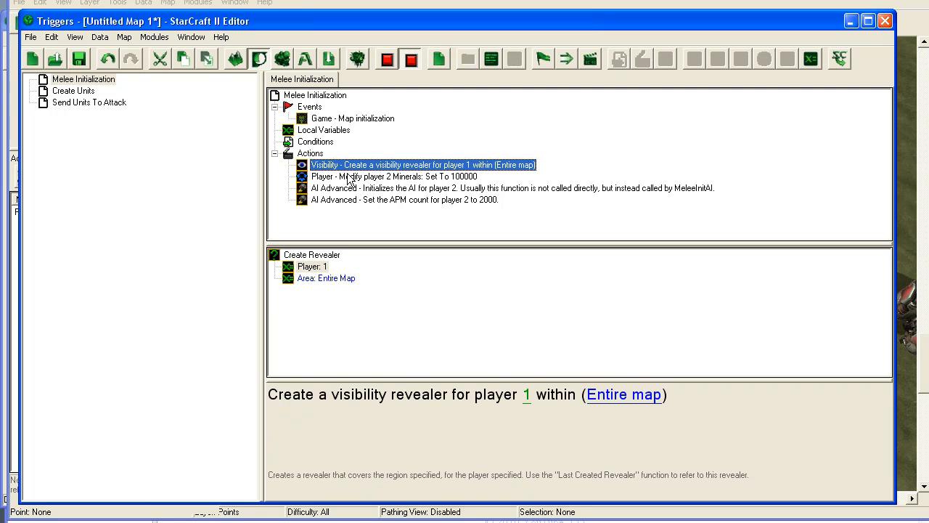
pyautogui.click(395, 177)
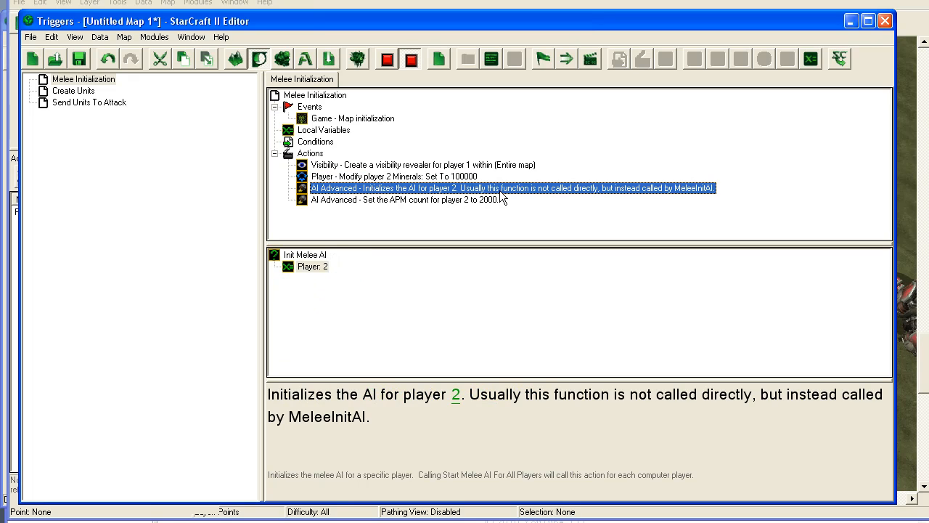
pyautogui.moveTo(479, 192)
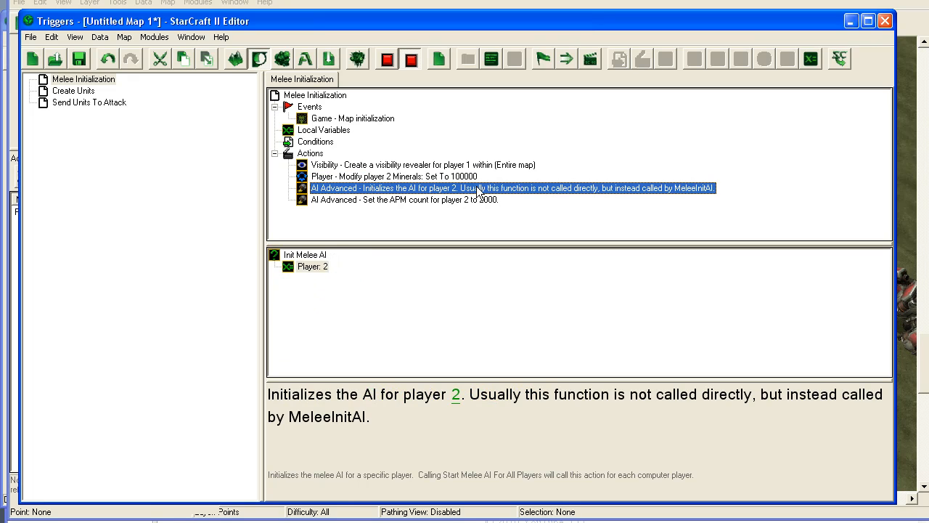
pyautogui.moveTo(510, 198)
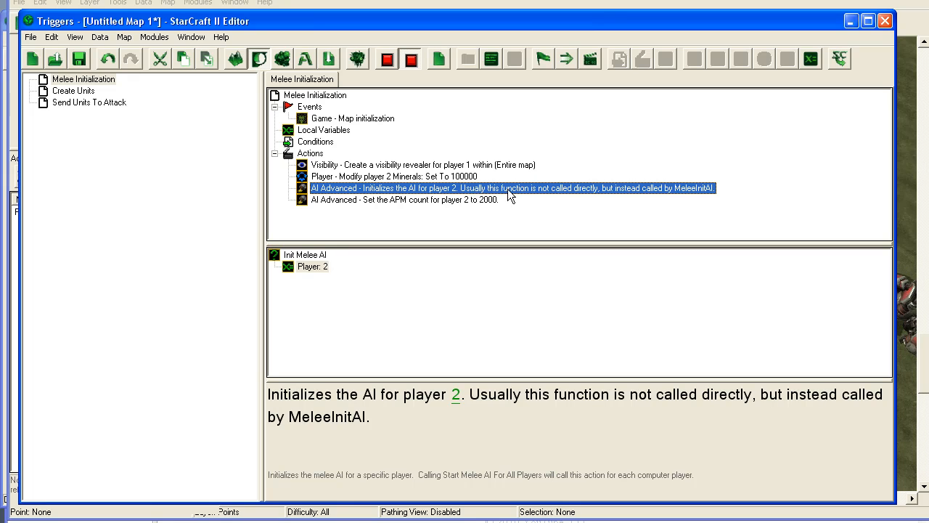
pyautogui.click(404, 199)
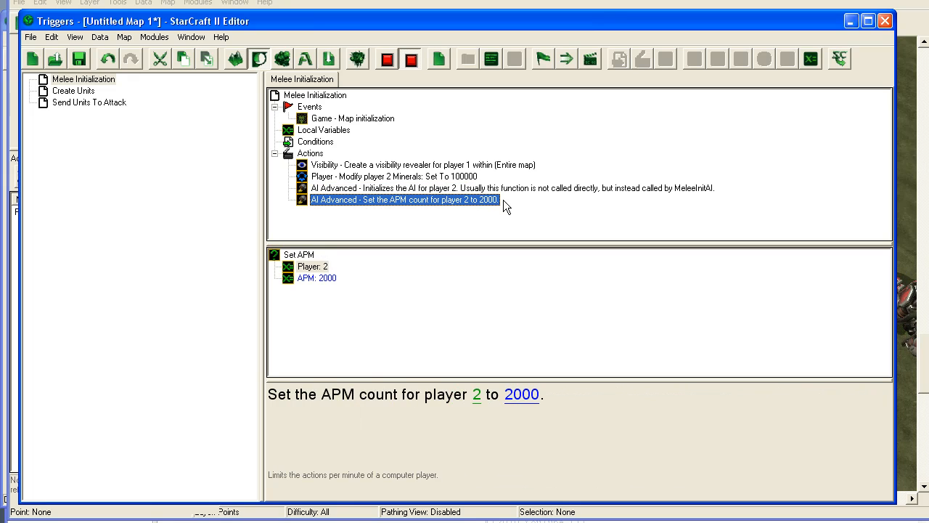
pyautogui.moveTo(108, 109)
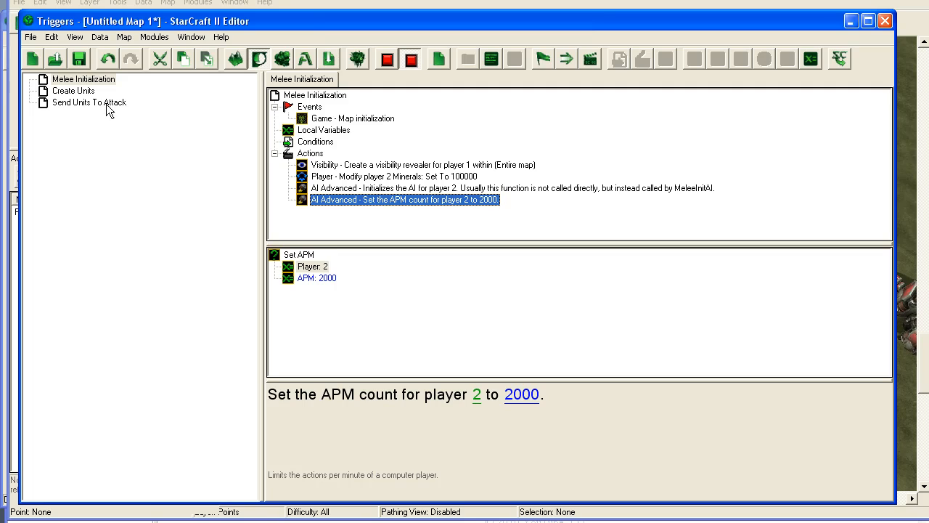
# Step: Inspect the Zealot training action and the idle-unit Attack order on Point 001
pyautogui.click(74, 90)
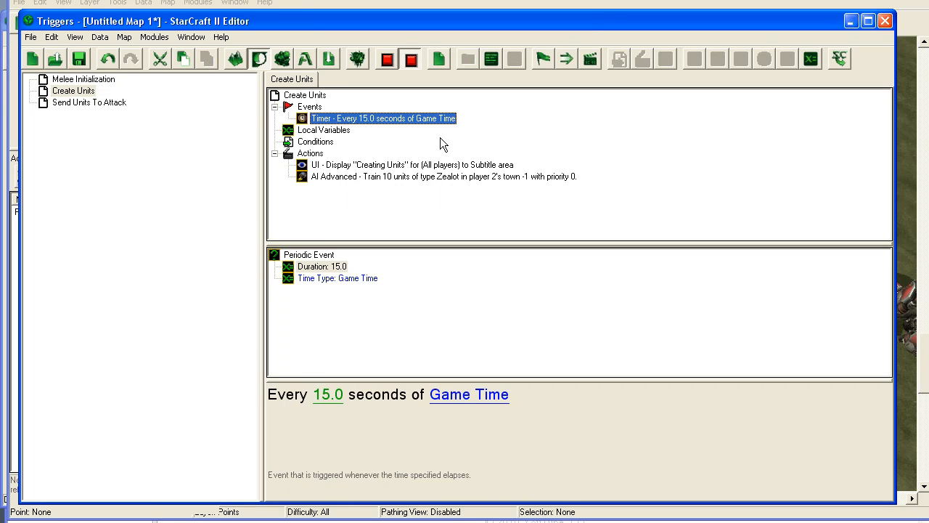
pyautogui.moveTo(357, 180)
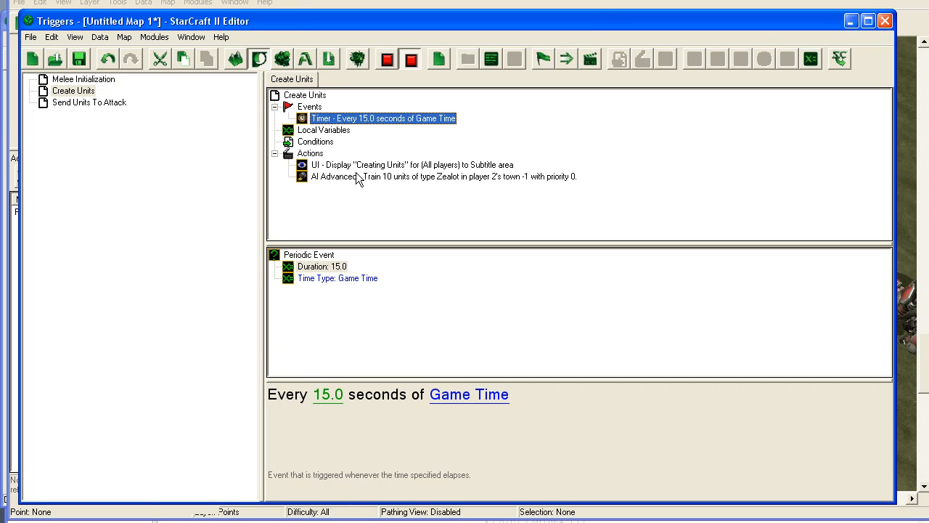
pyautogui.moveTo(532, 180)
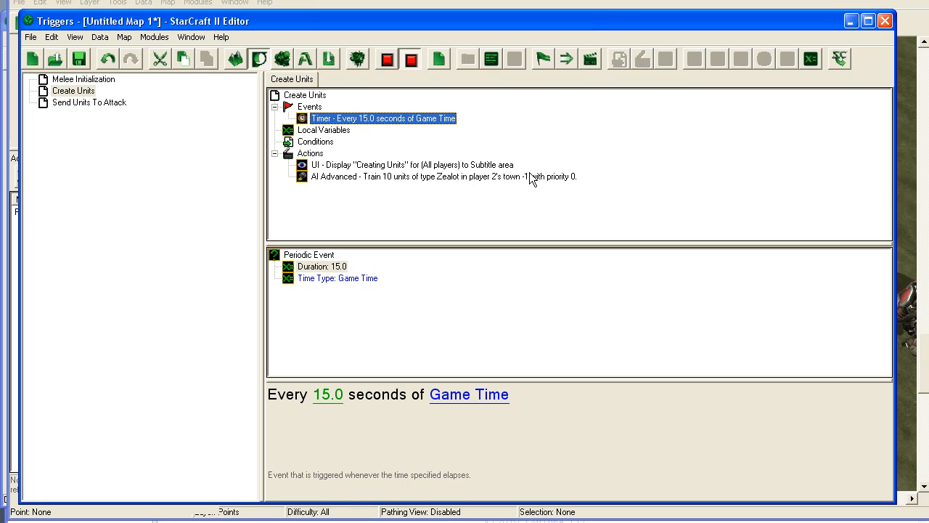
pyautogui.click(442, 176)
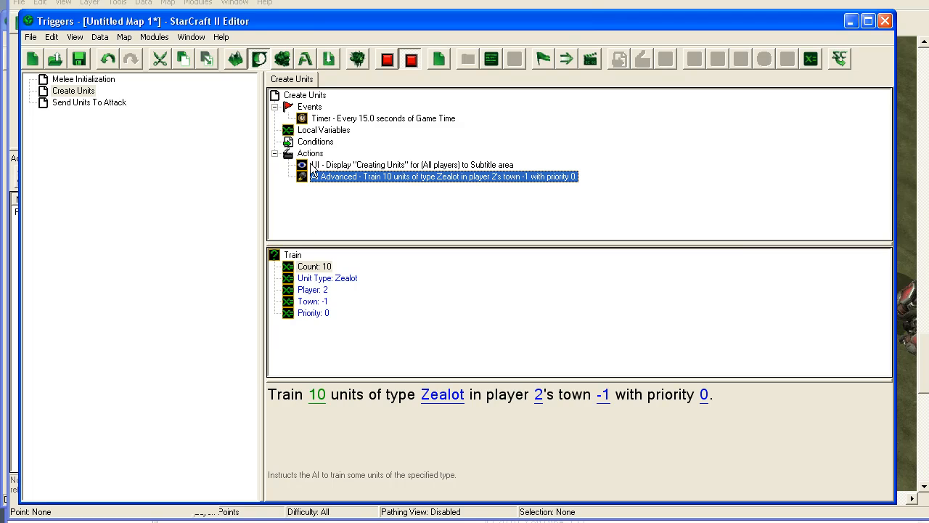
pyautogui.moveTo(438, 218)
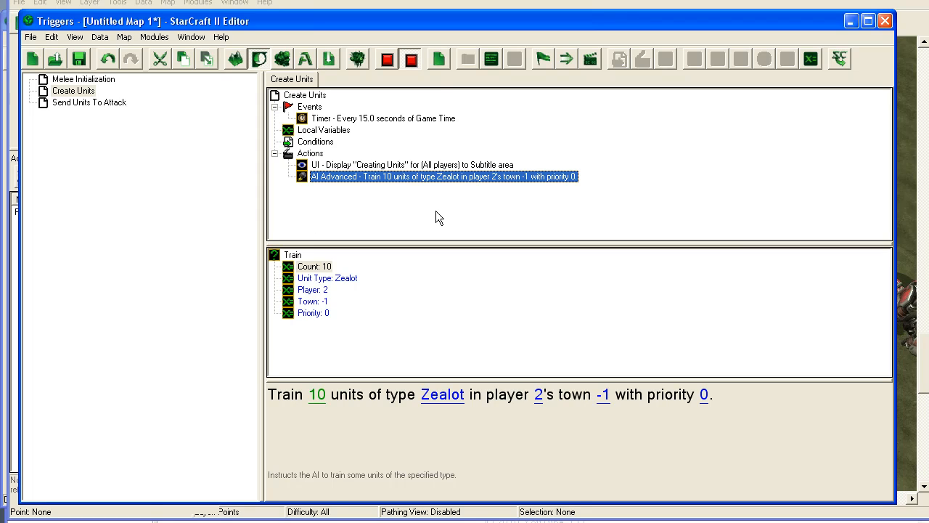
pyautogui.moveTo(123, 136)
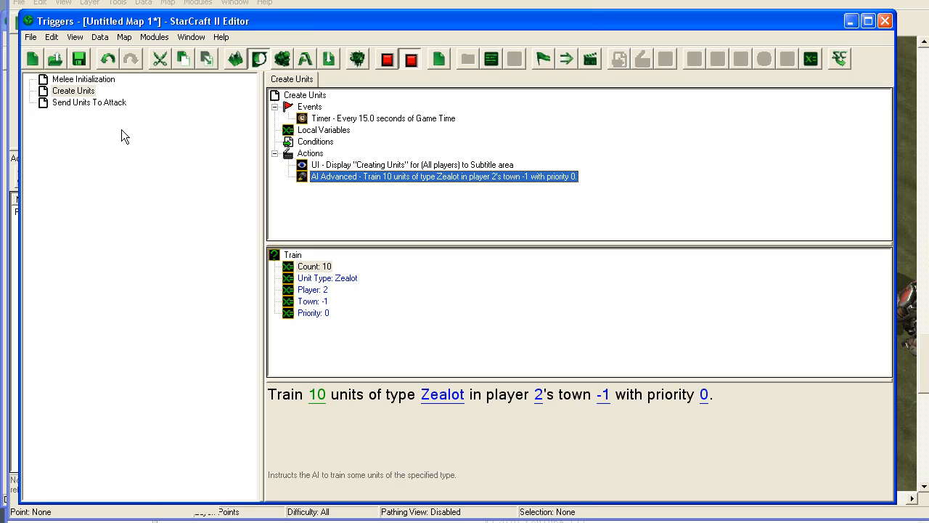
pyautogui.moveTo(118, 120)
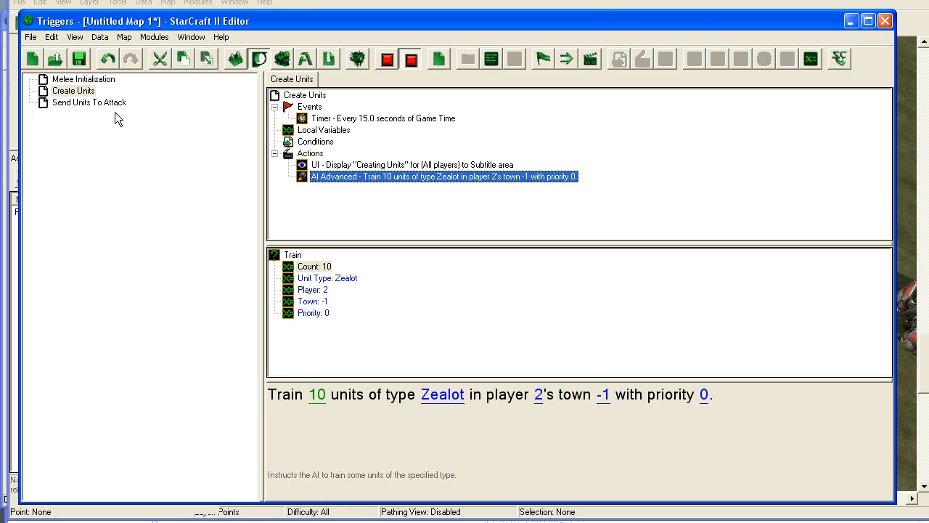
pyautogui.moveTo(90, 108)
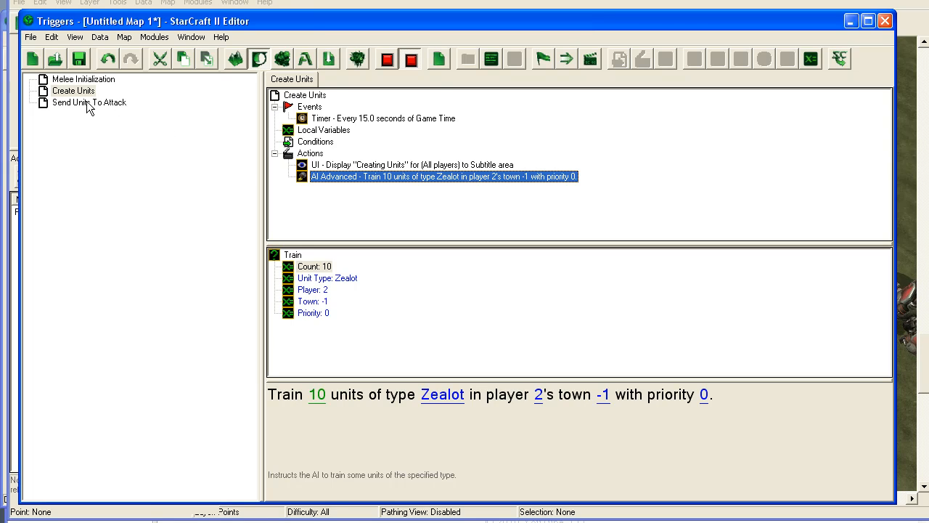
pyautogui.click(88, 102)
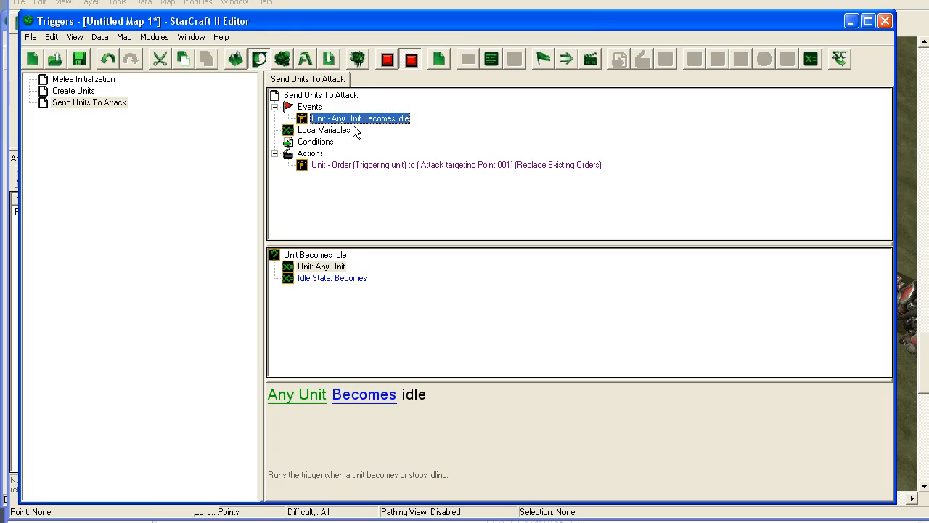
pyautogui.click(455, 165)
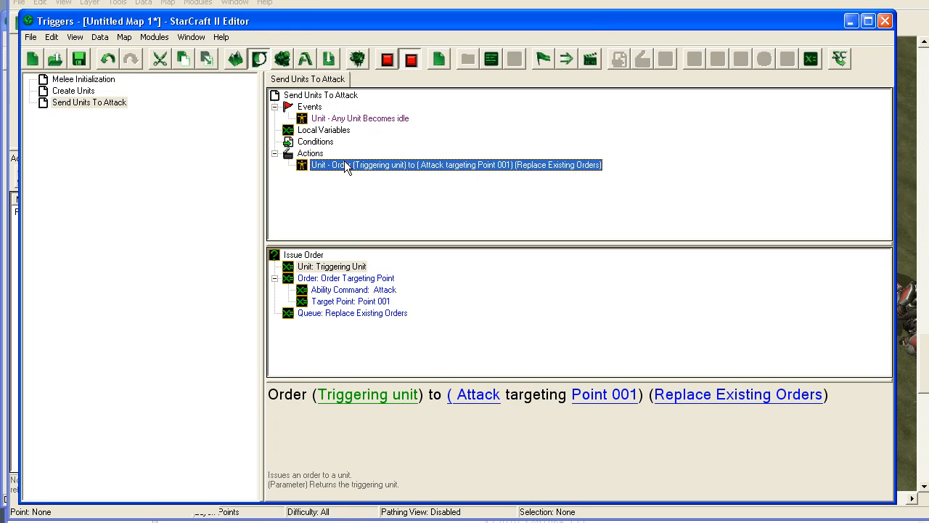
pyautogui.moveTo(436, 174)
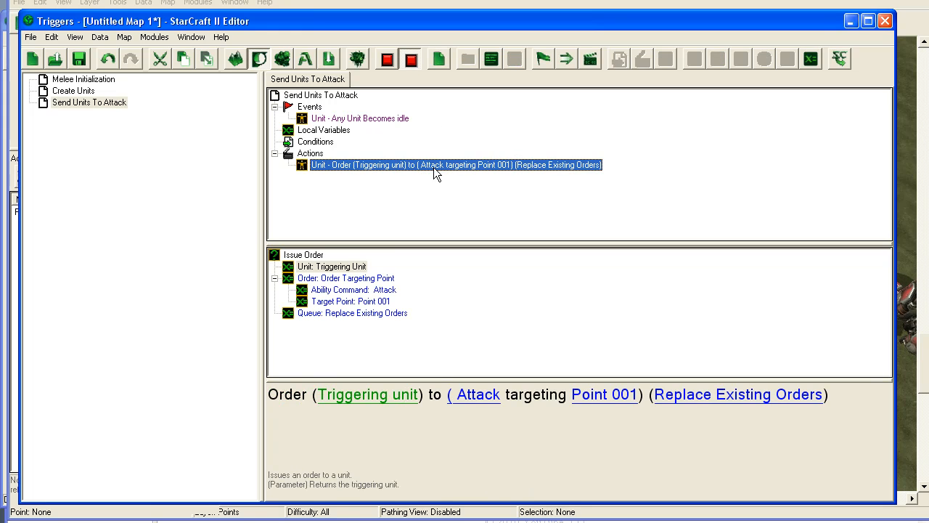
pyautogui.moveTo(417, 308)
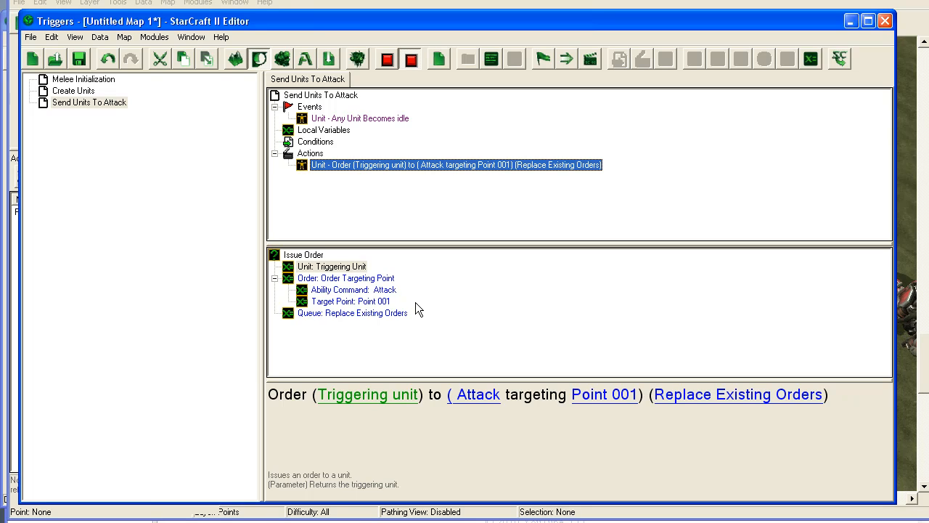
pyautogui.moveTo(432, 122)
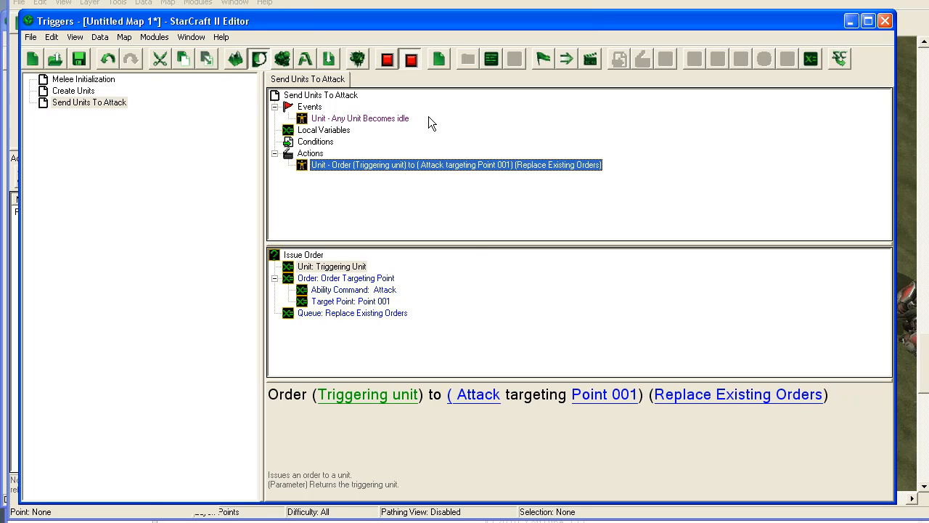
pyautogui.moveTo(385, 138)
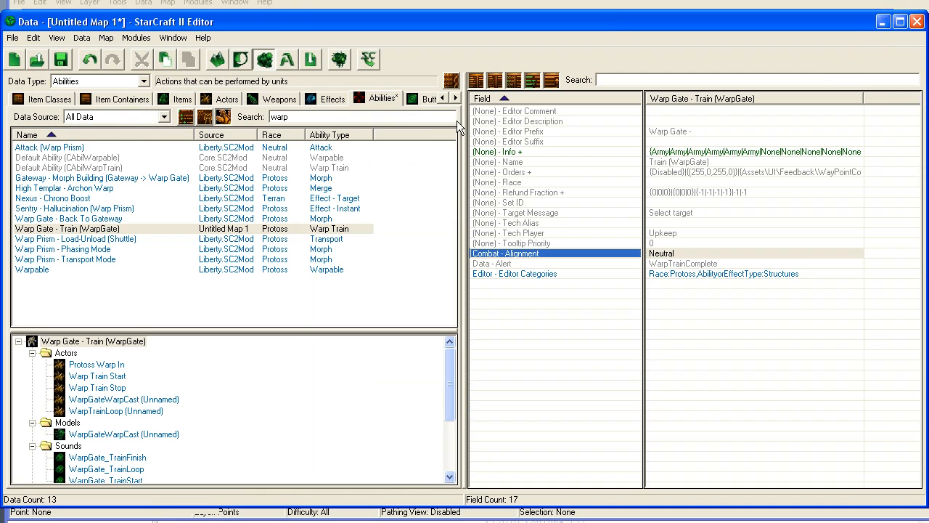
# Step: Review Warp Gate's Zealot warp-in command and Barracks Train's 25-second Marine training time
pyautogui.click(67, 229)
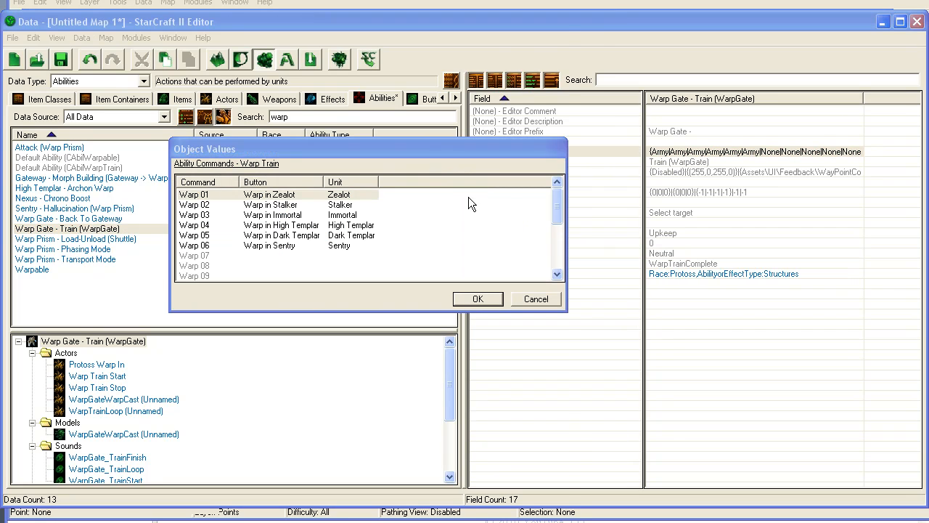
pyautogui.click(254, 193)
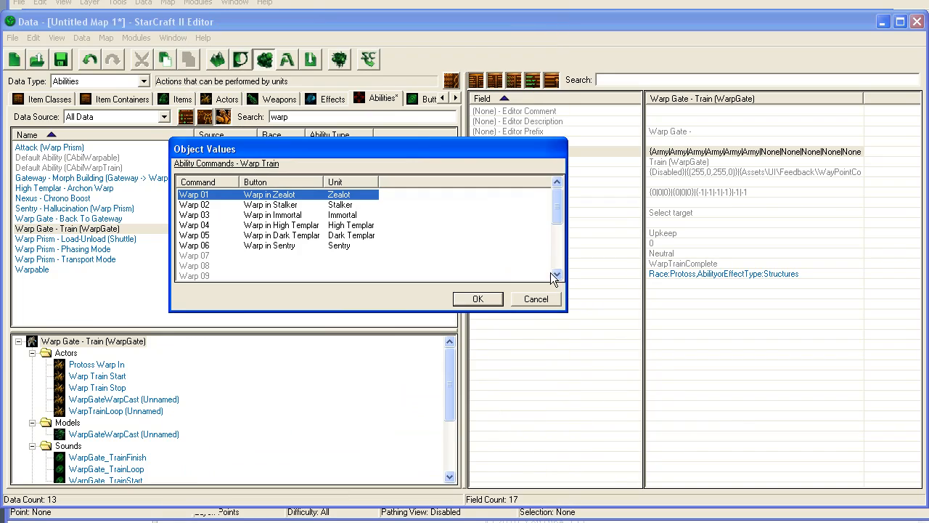
pyautogui.click(536, 299)
pyautogui.write('barr')
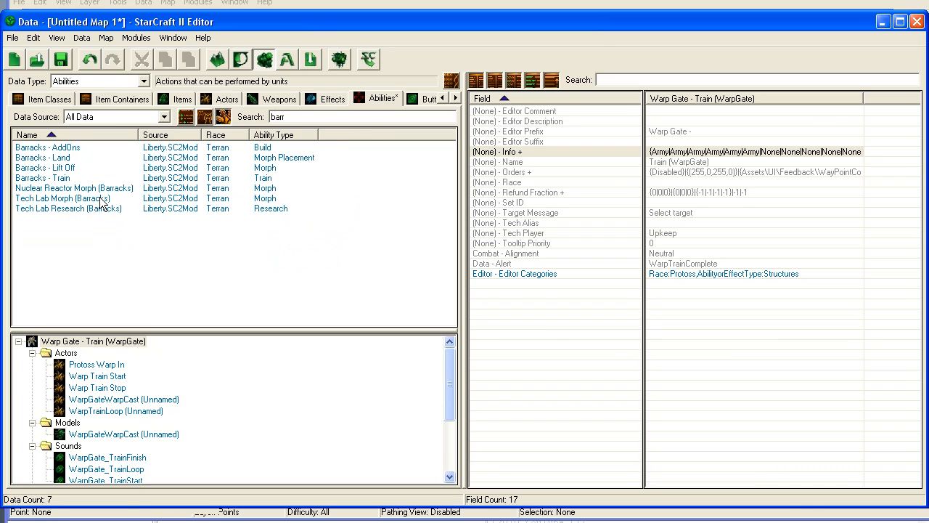
pyautogui.doubleClick(42, 177)
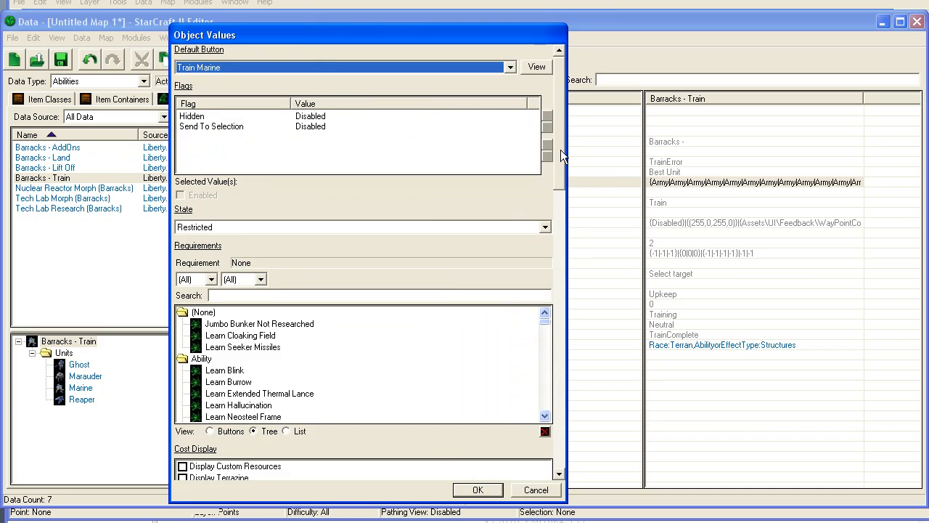
pyautogui.scroll(-3)
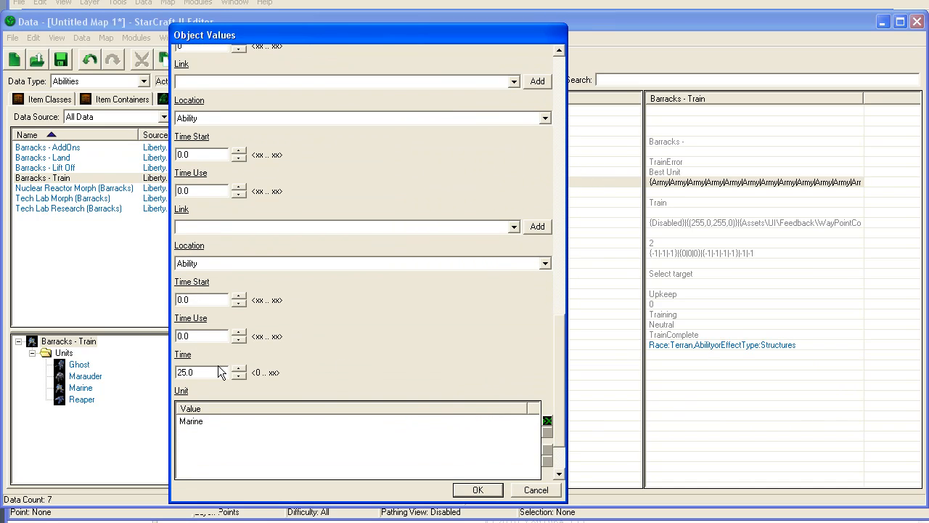
pyautogui.tripleClick(199, 371)
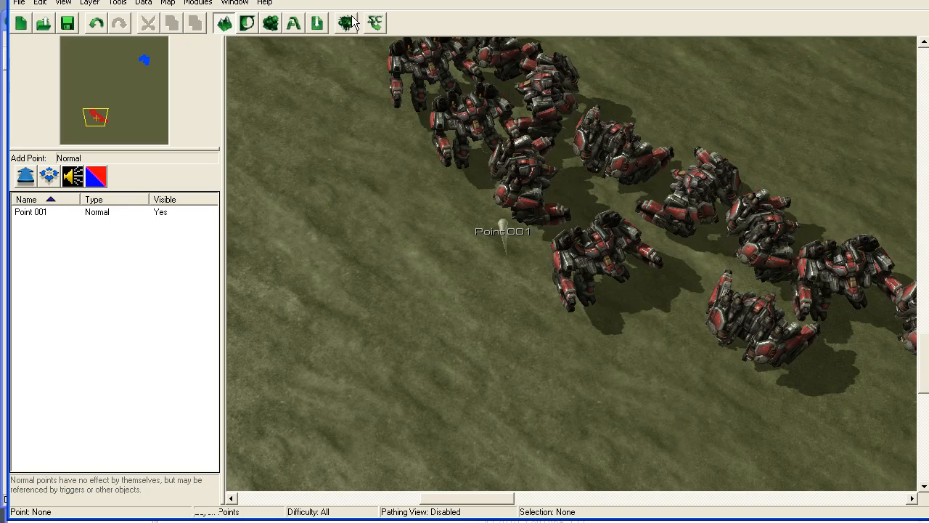
pyautogui.moveTo(346, 22)
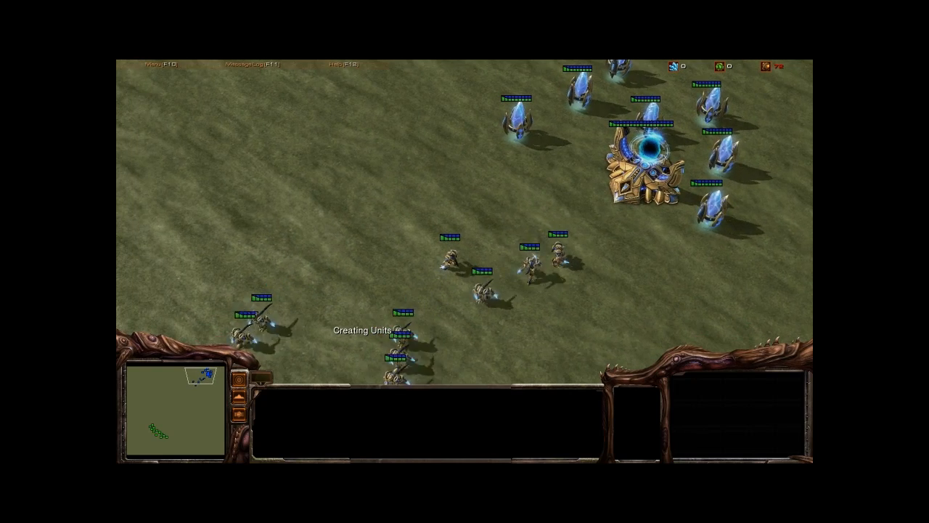
# Step: Inspect a newly trained Zealot in the test game, then mute the sound with Ctrl+S
pyautogui.click(559, 258)
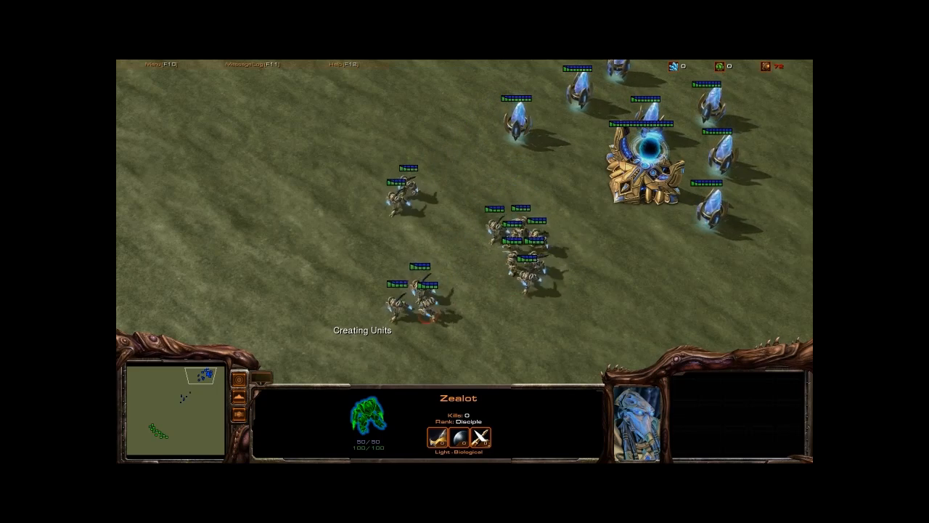
pyautogui.moveTo(240, 378)
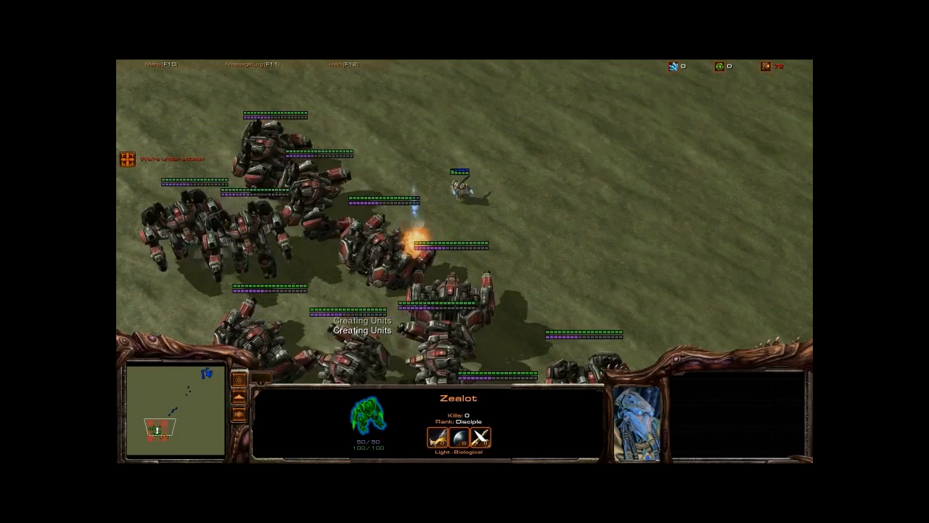
pyautogui.press('ctrl+s')
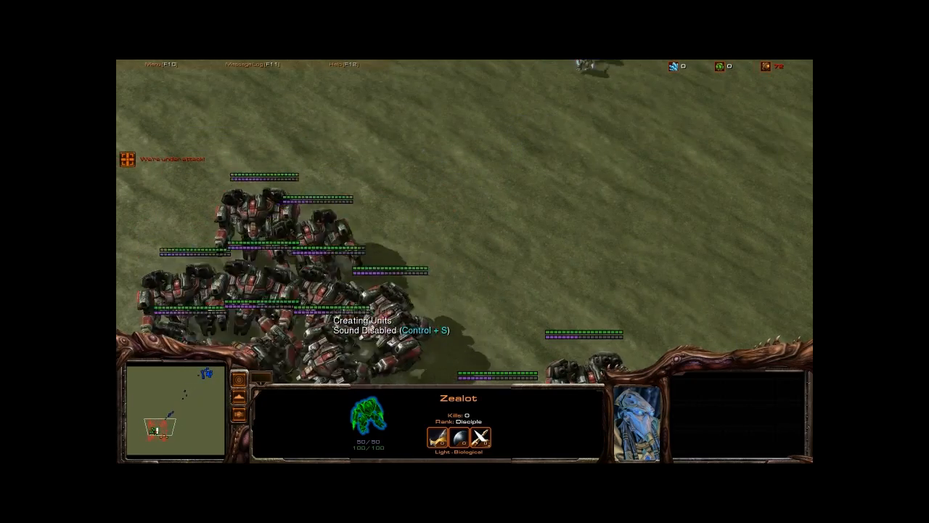